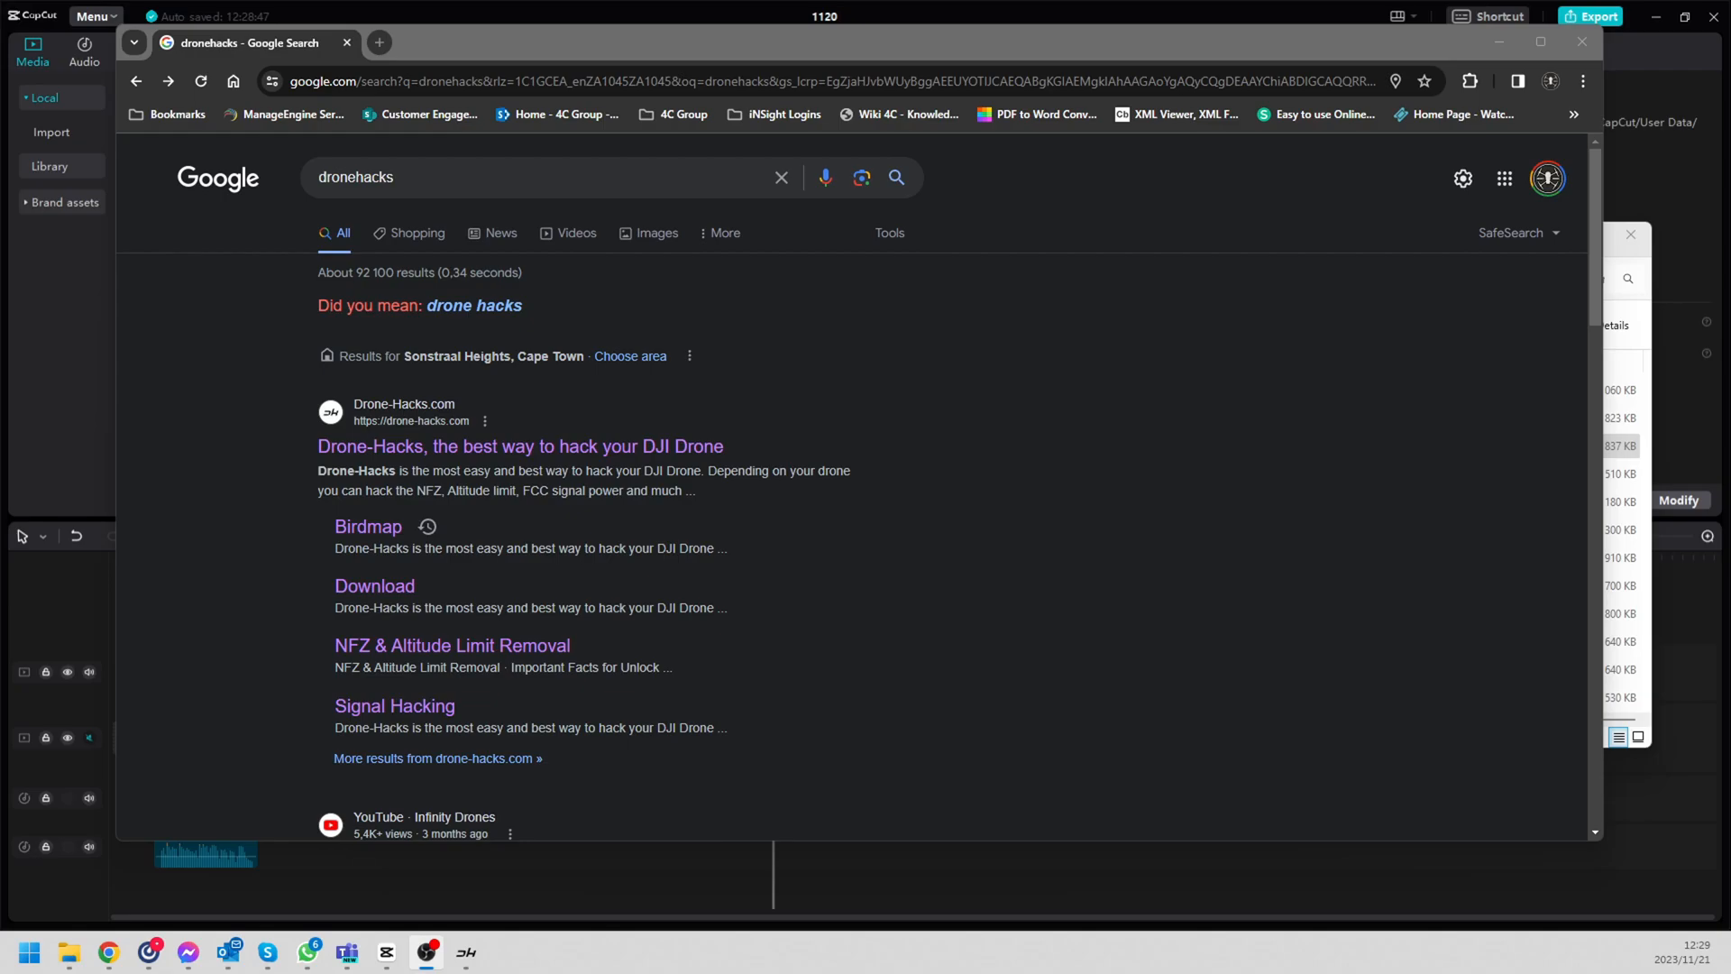
mouse_move(375, 604)
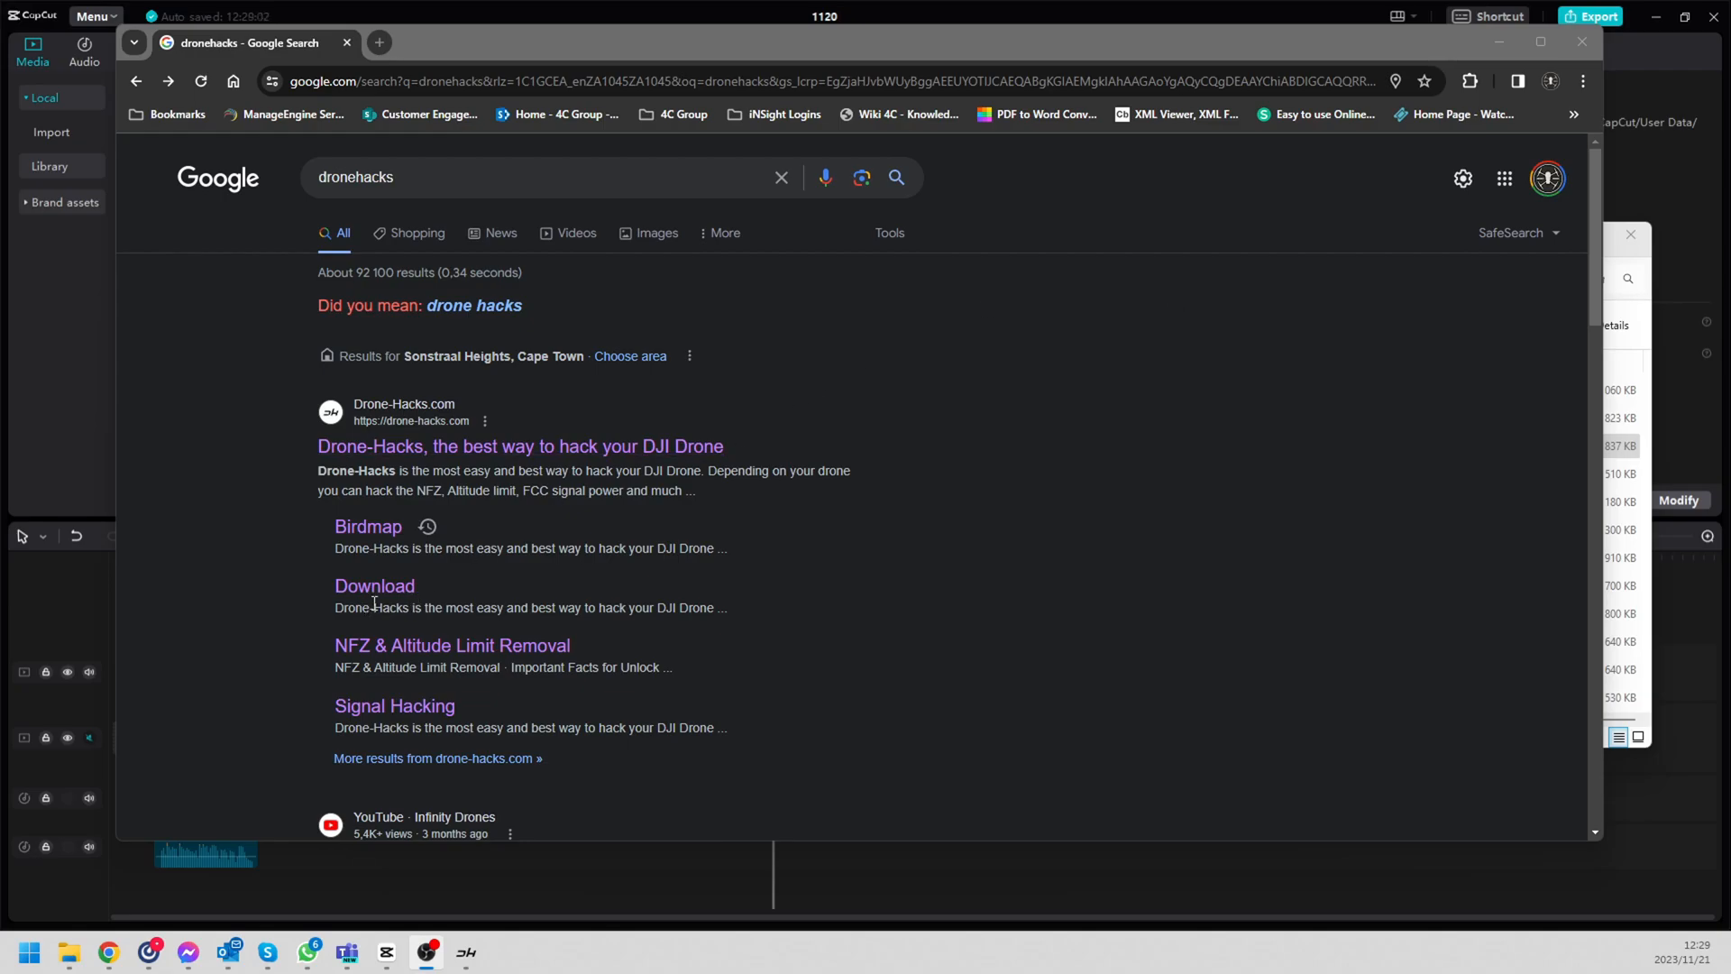
Step: Open the Drone-Hacks download page from the dronehacks Google results
click(375, 586)
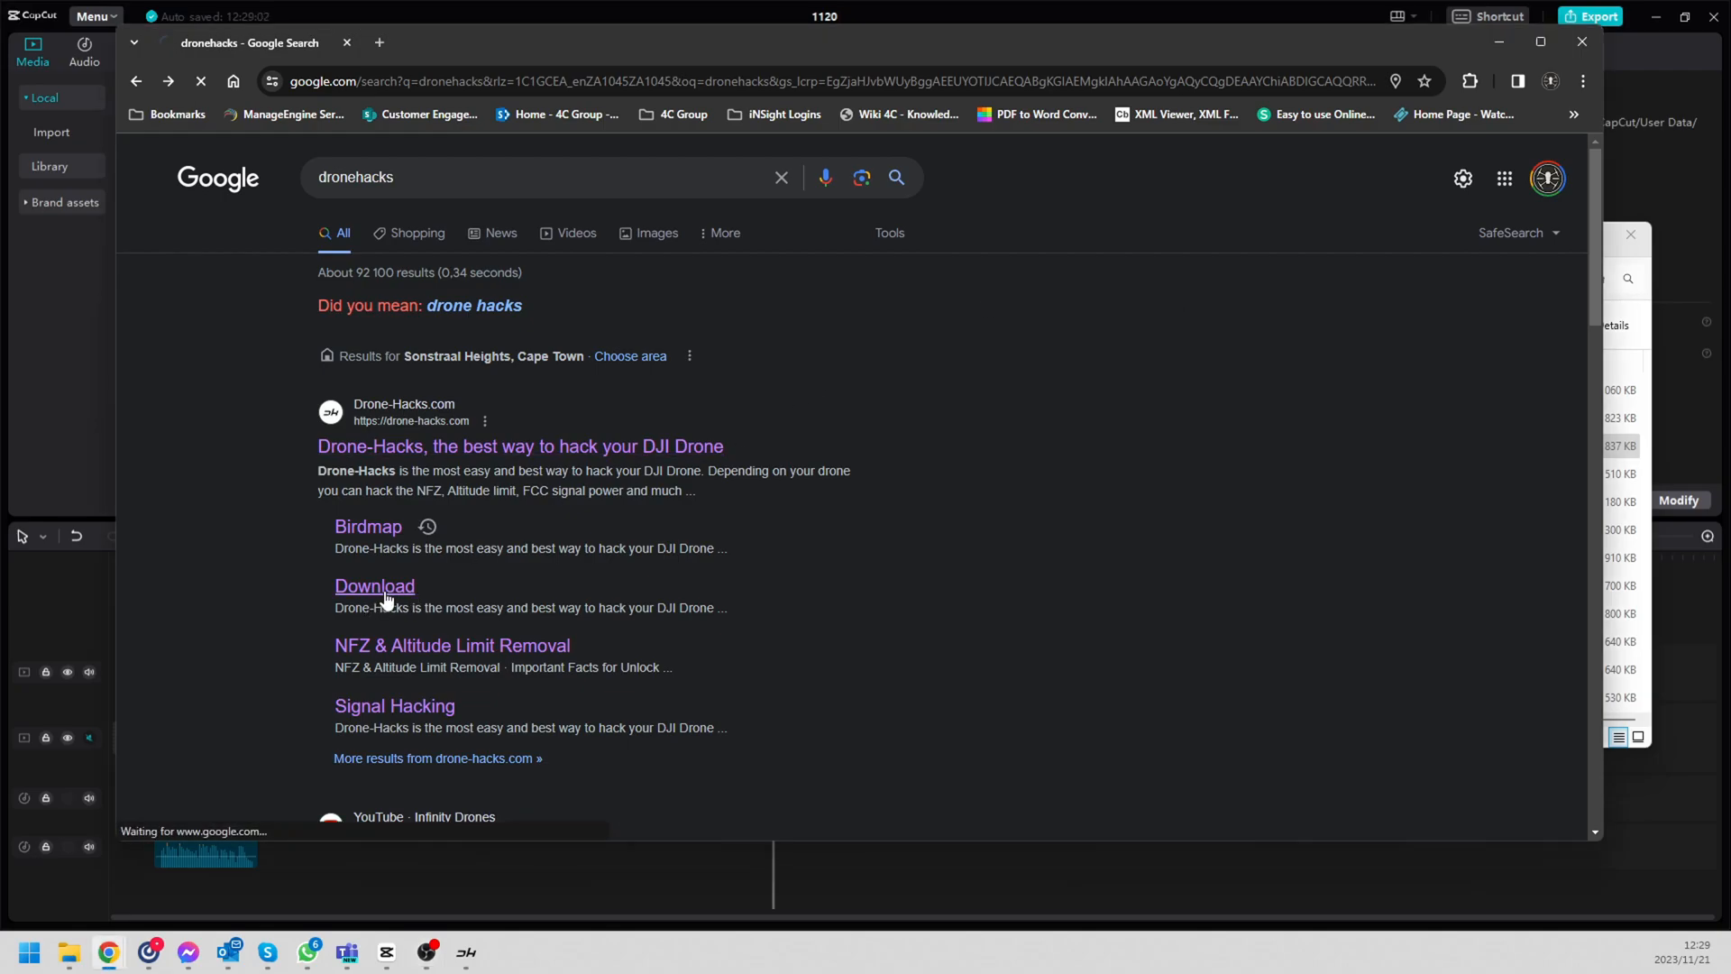
click(375, 586)
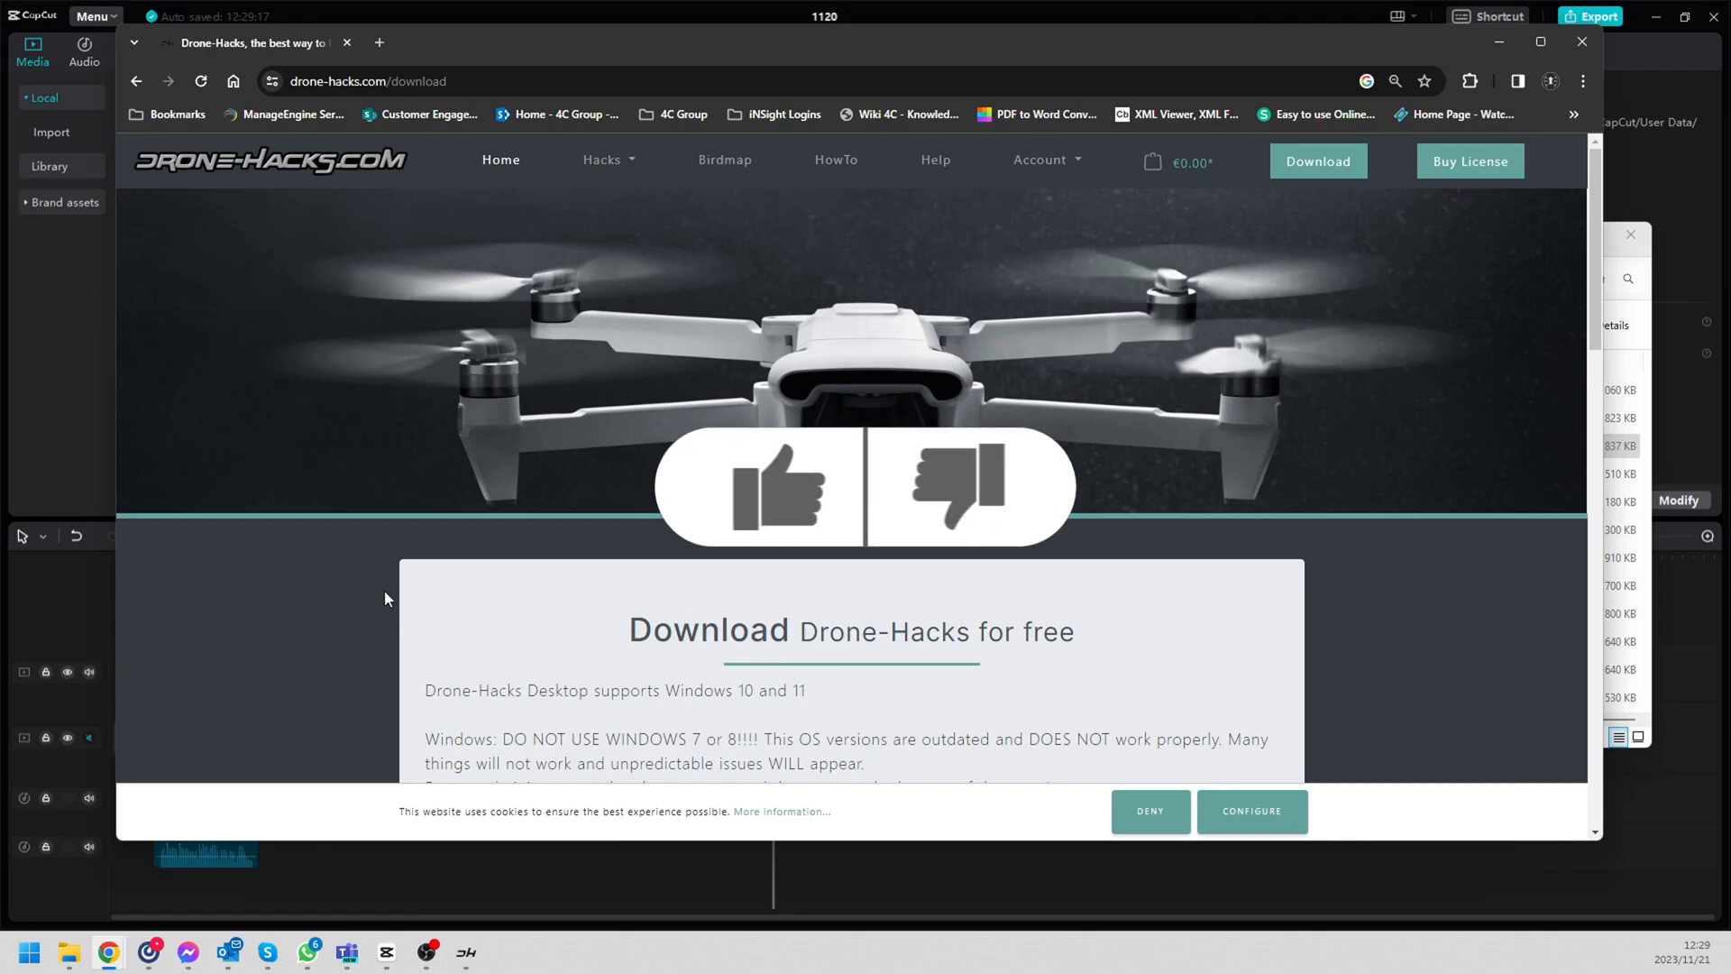
Step: Scroll the download page to the Drone-Hacks desktop application v1.35 for Windows x64
click(782, 488)
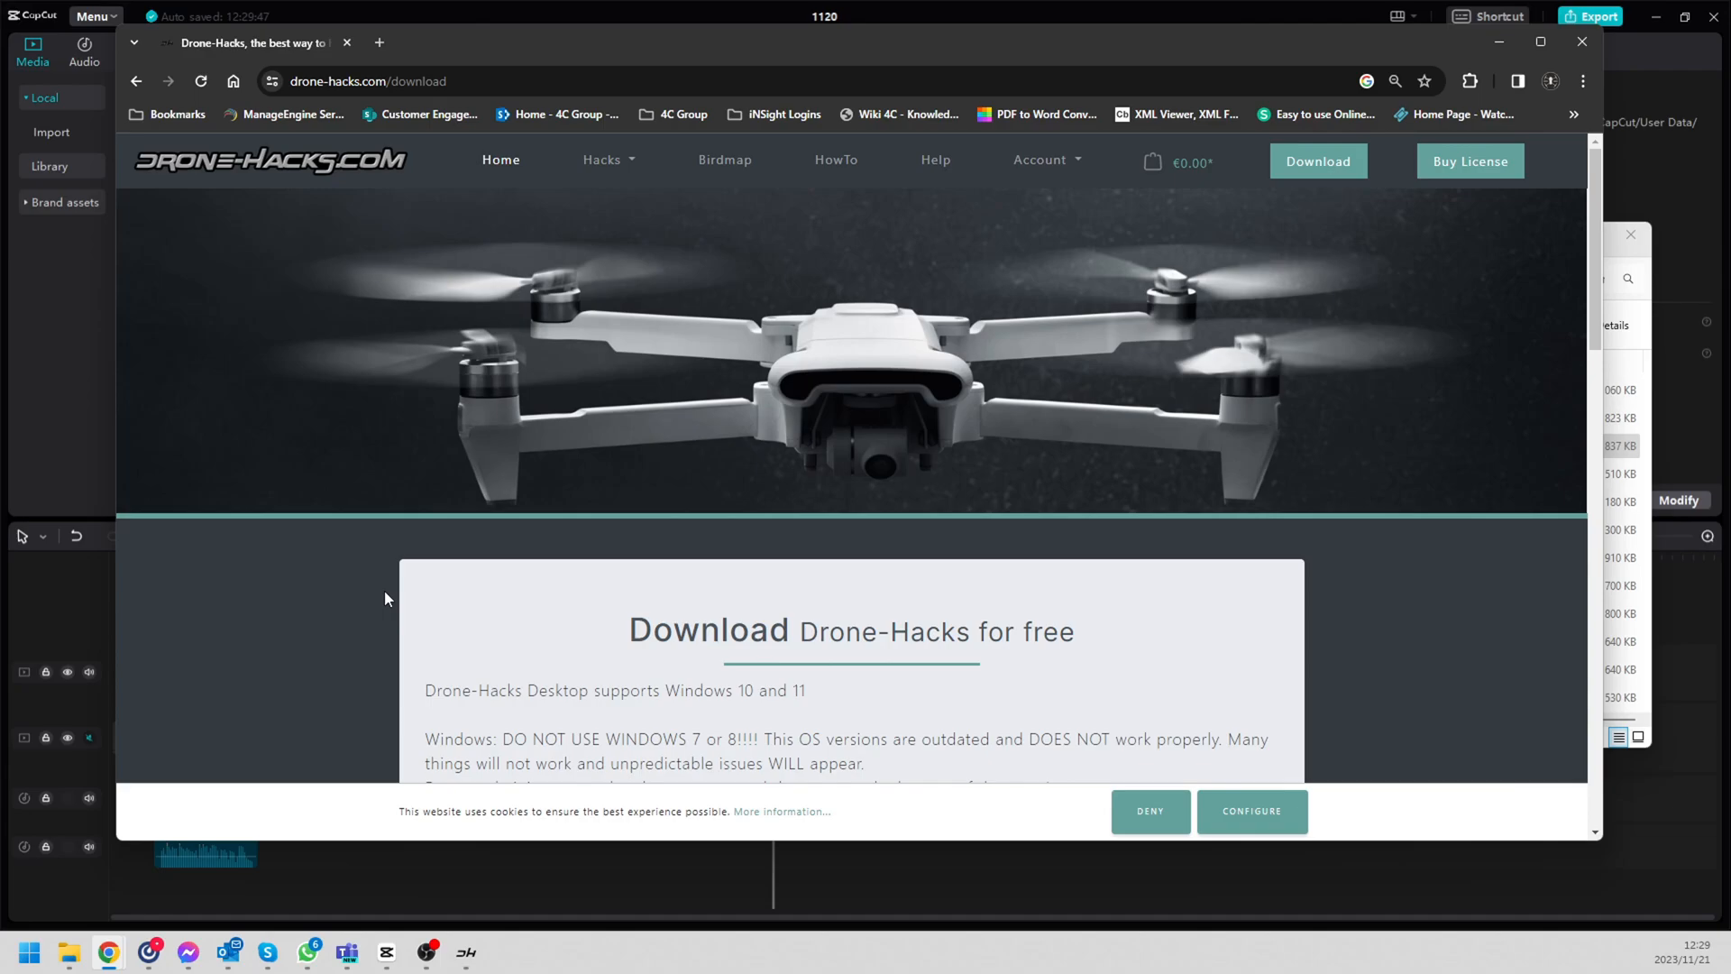
mouse_move(699, 415)
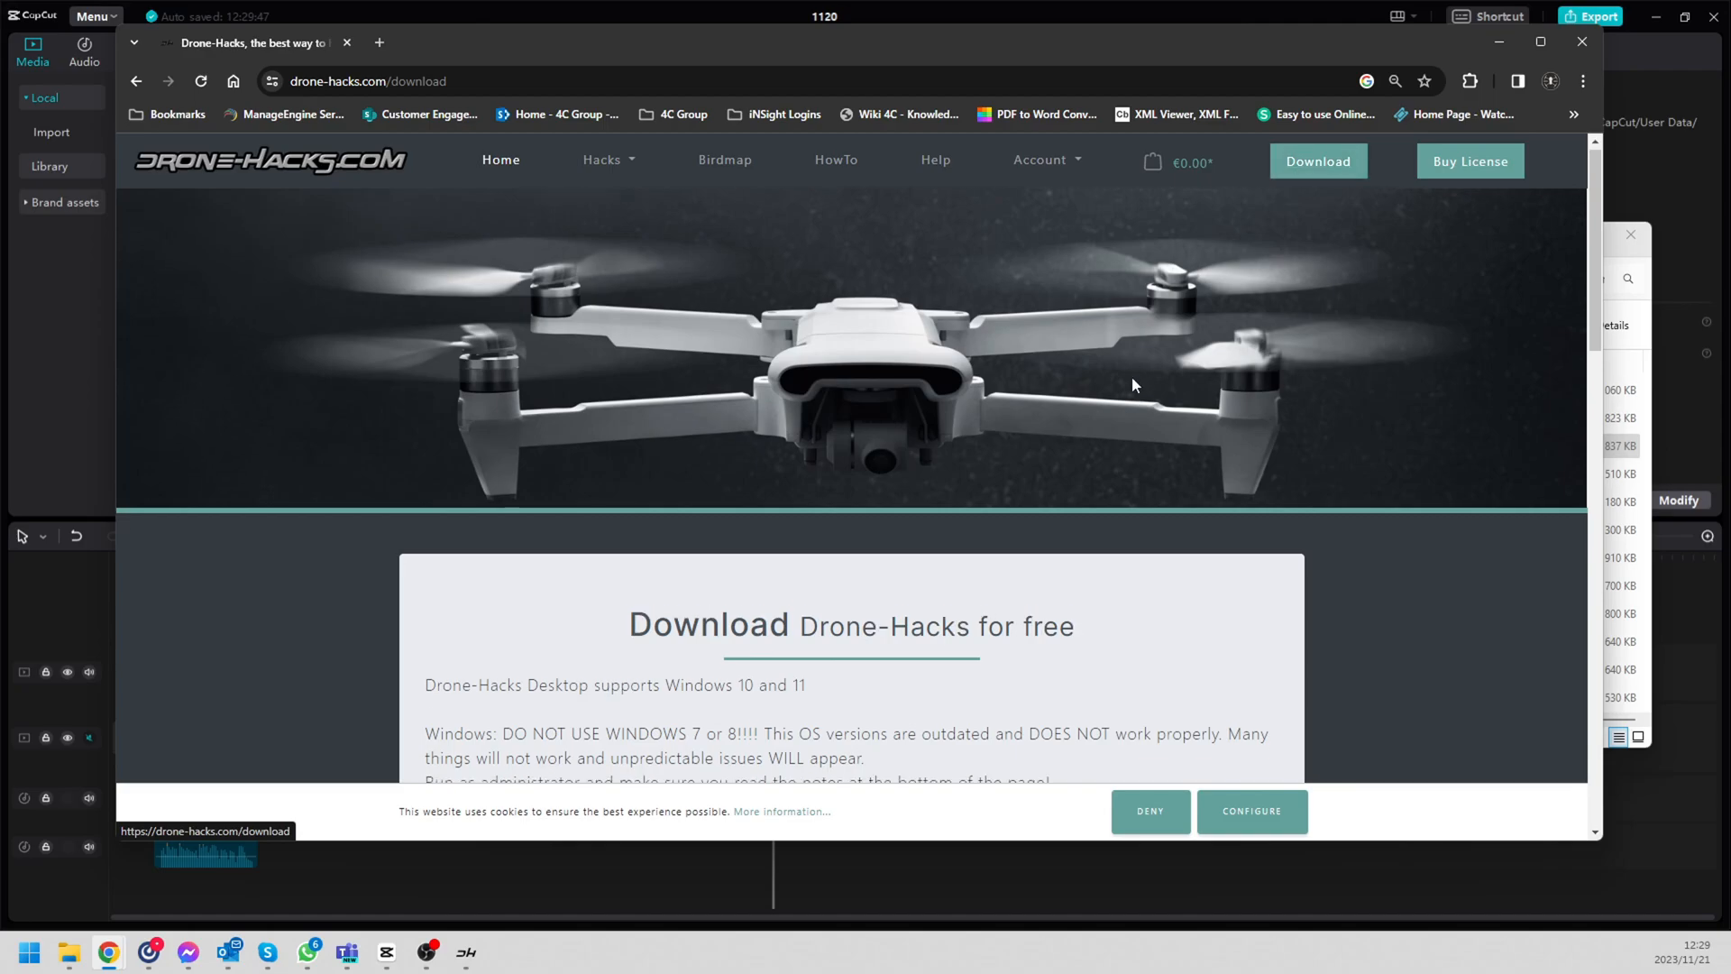
scroll(down, 3)
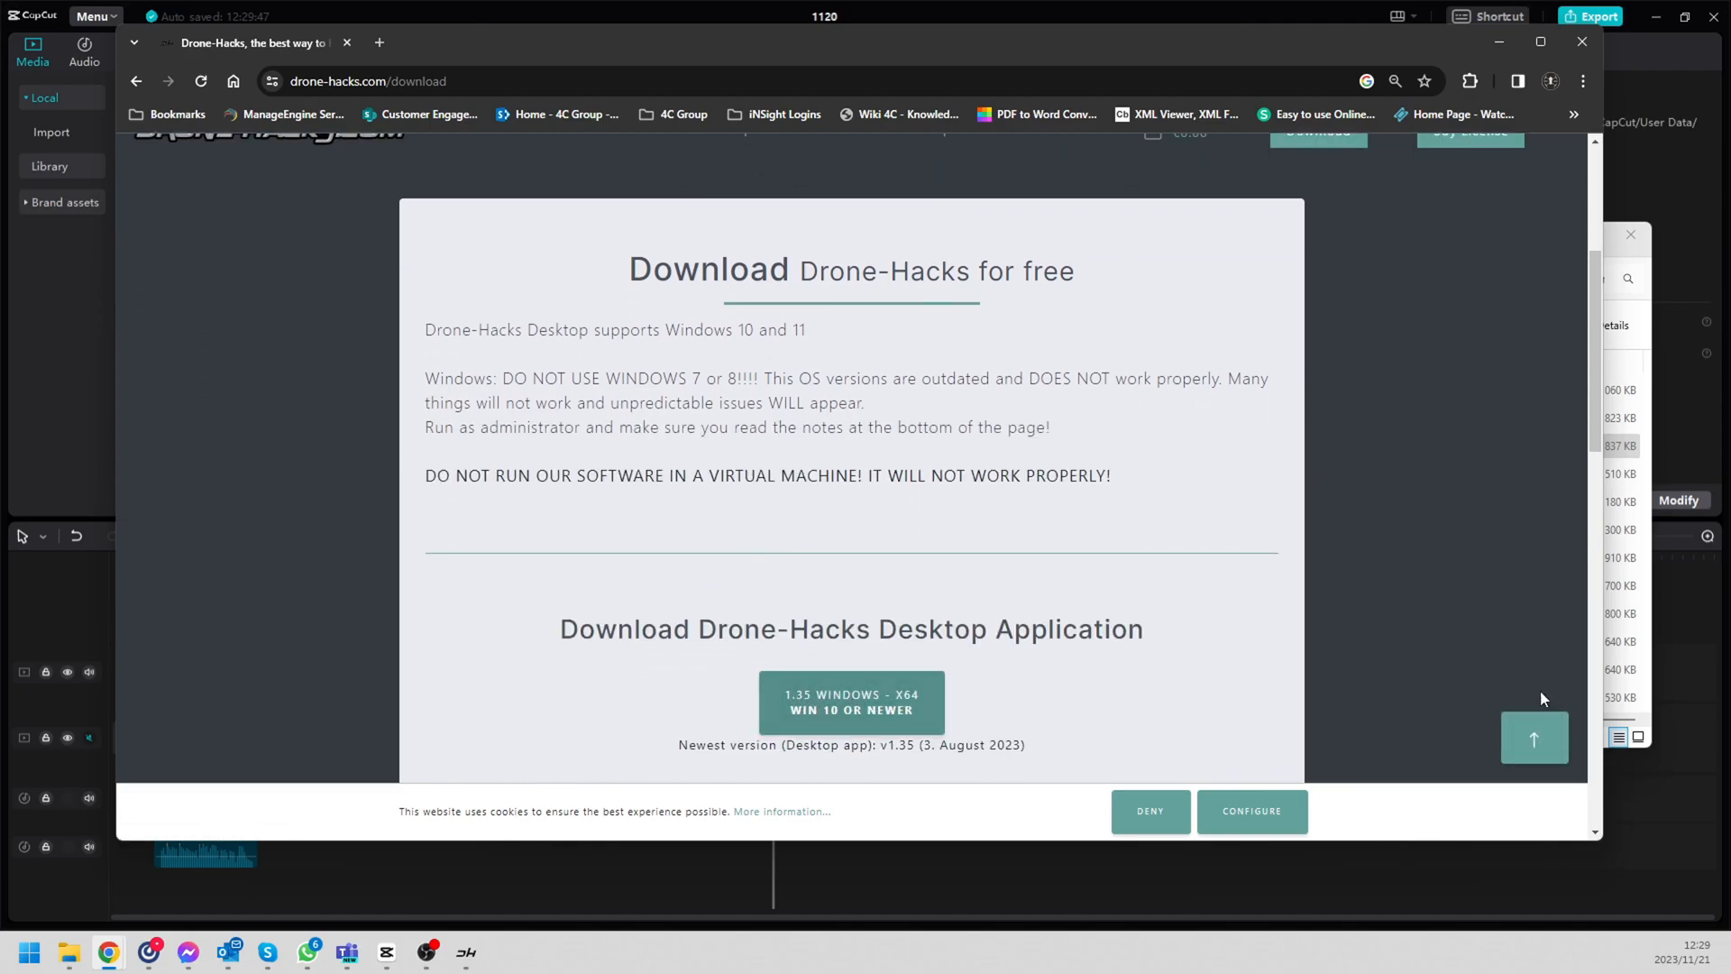
mouse_move(1544, 696)
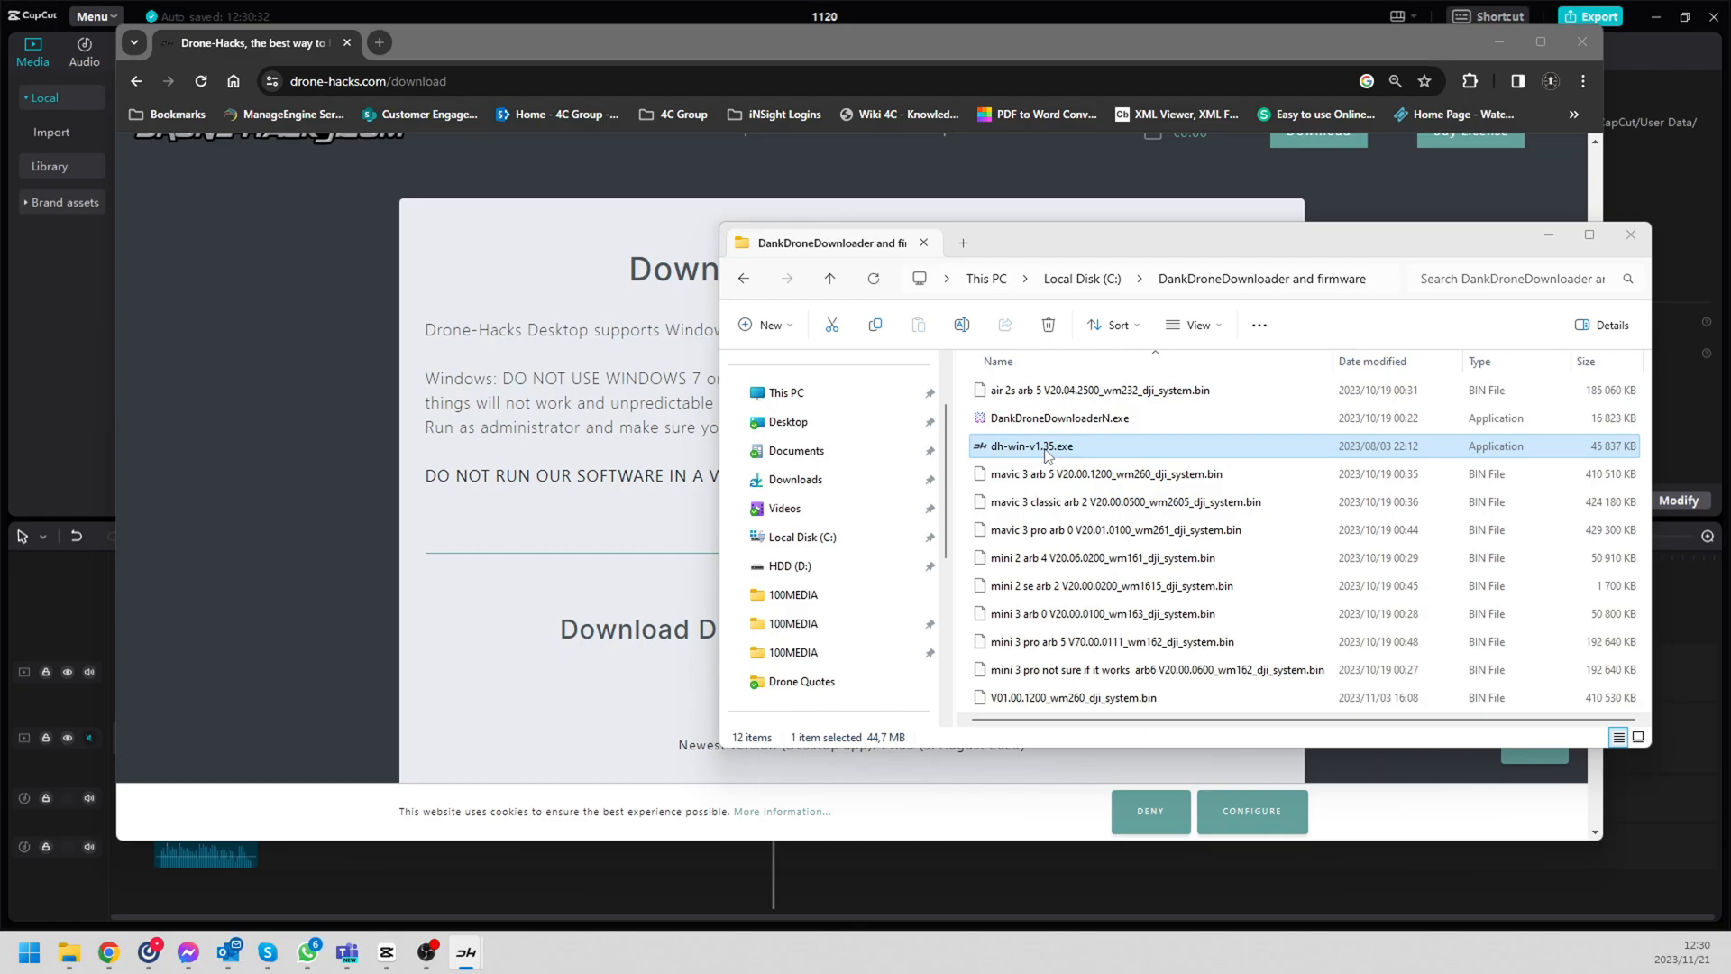
Step: Launch dh-win-v1.35.exe with the DJI FPV Racer connected and show the Flash original DJI-Firmware section
double_click(1031, 447)
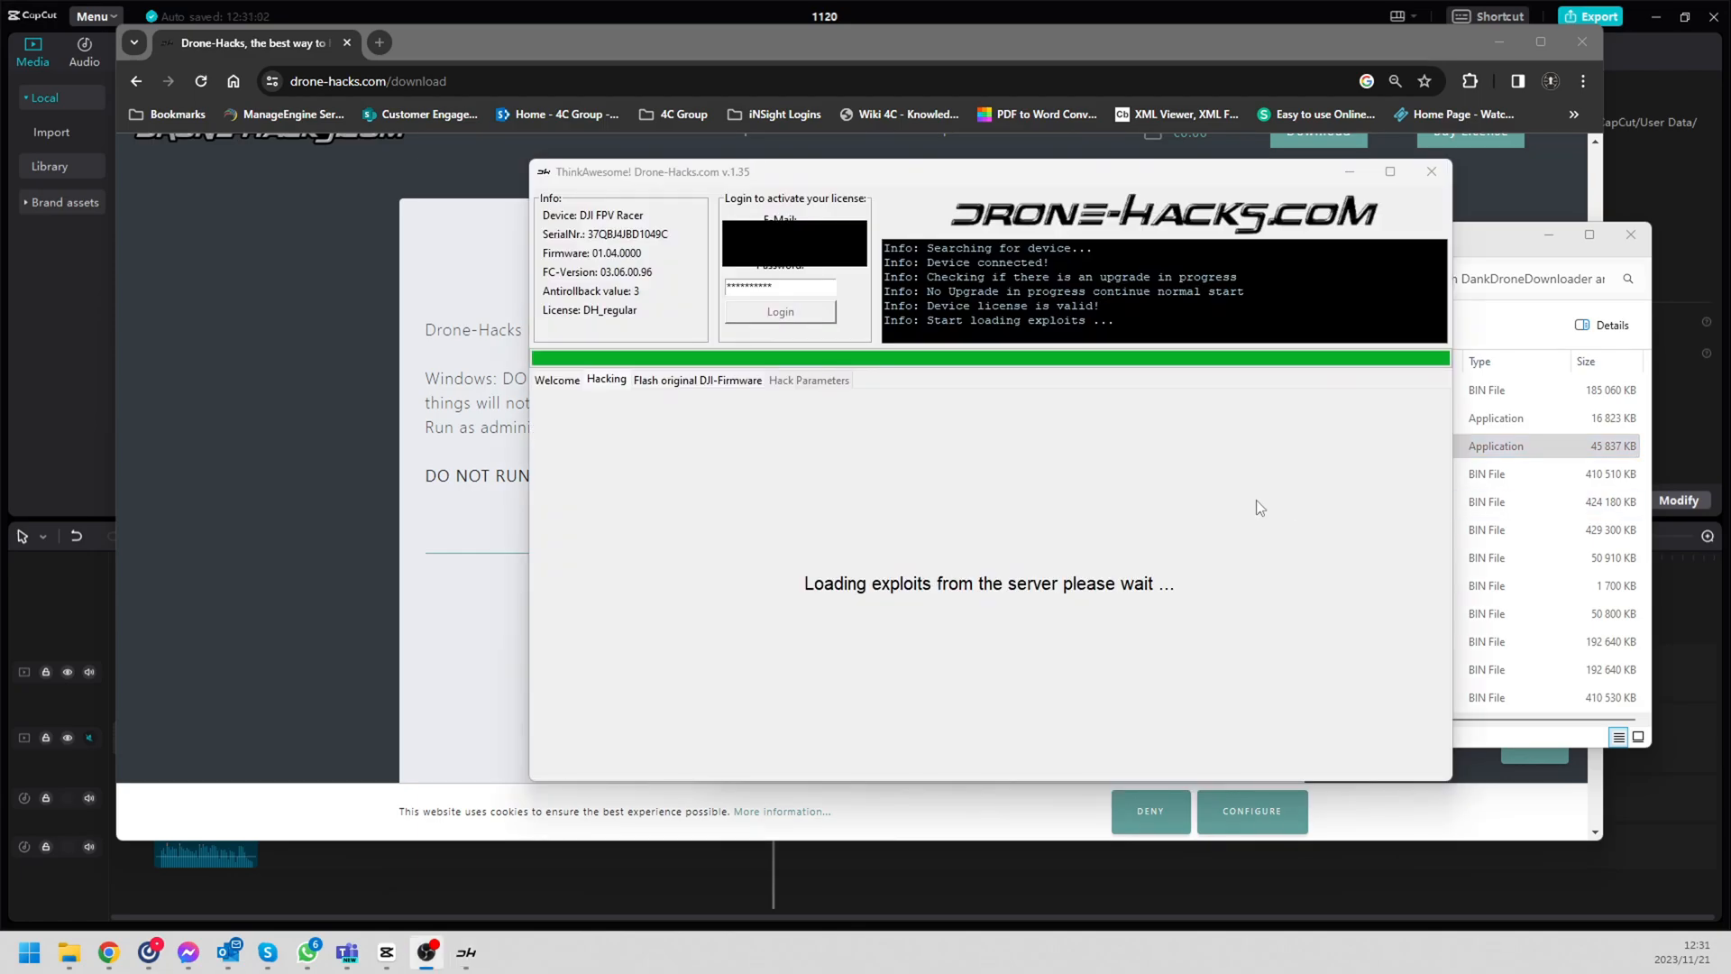
mouse_move(564, 327)
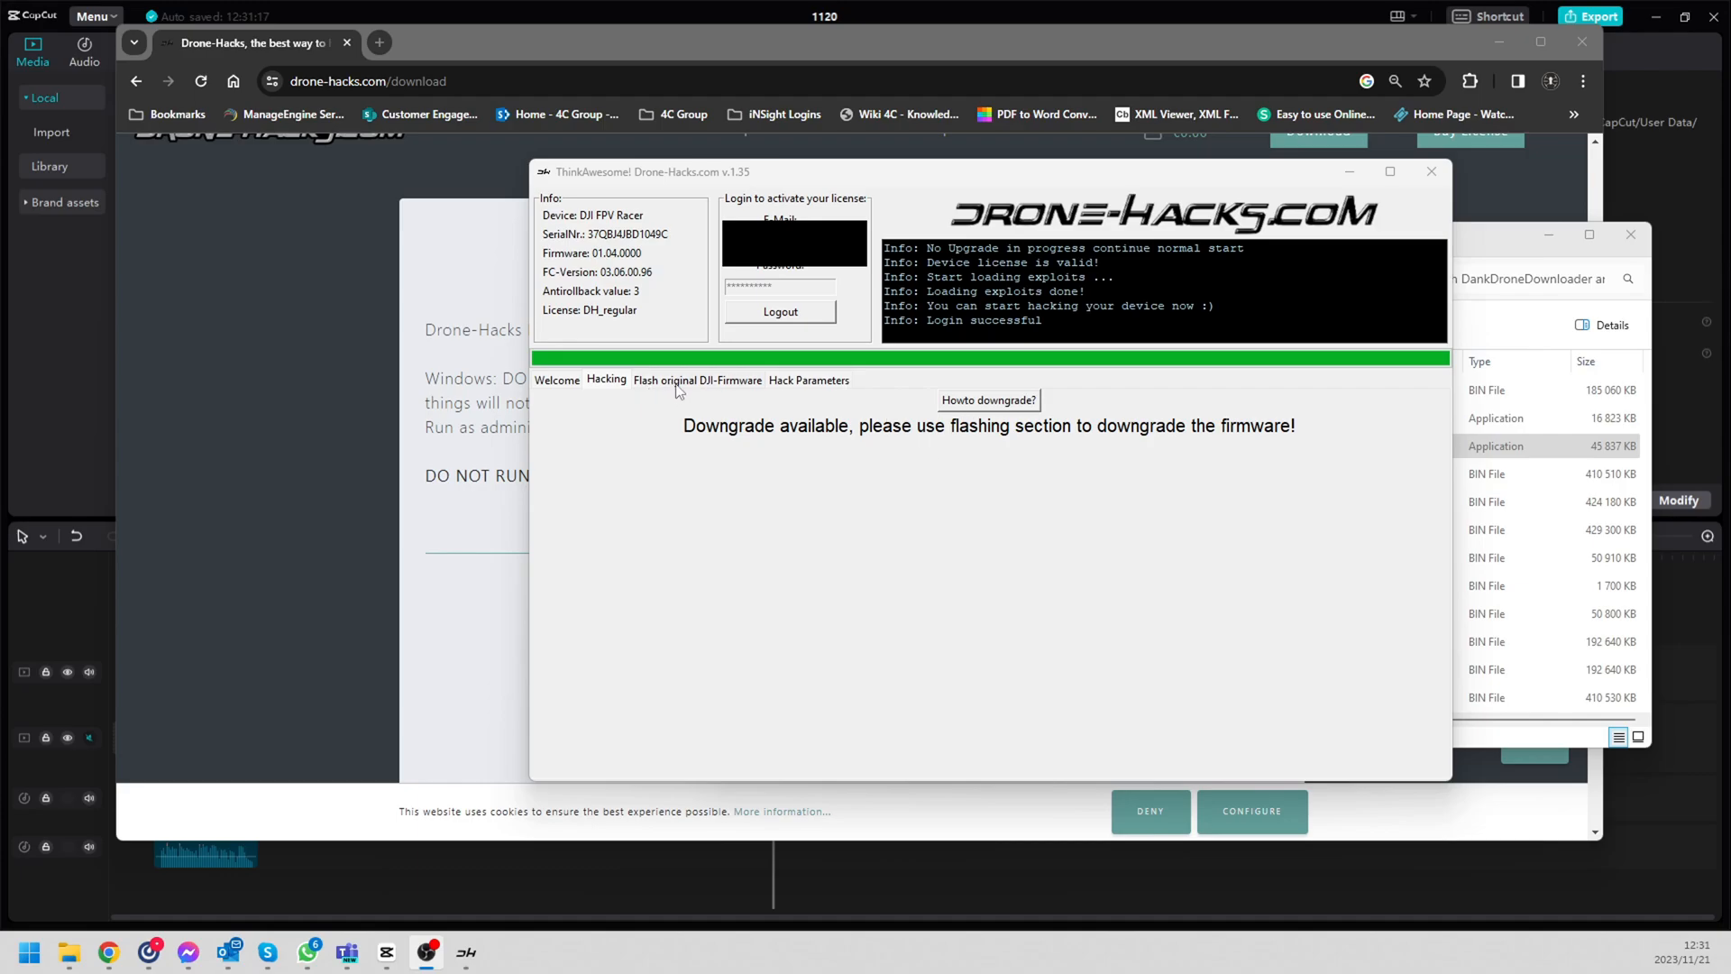
click(696, 378)
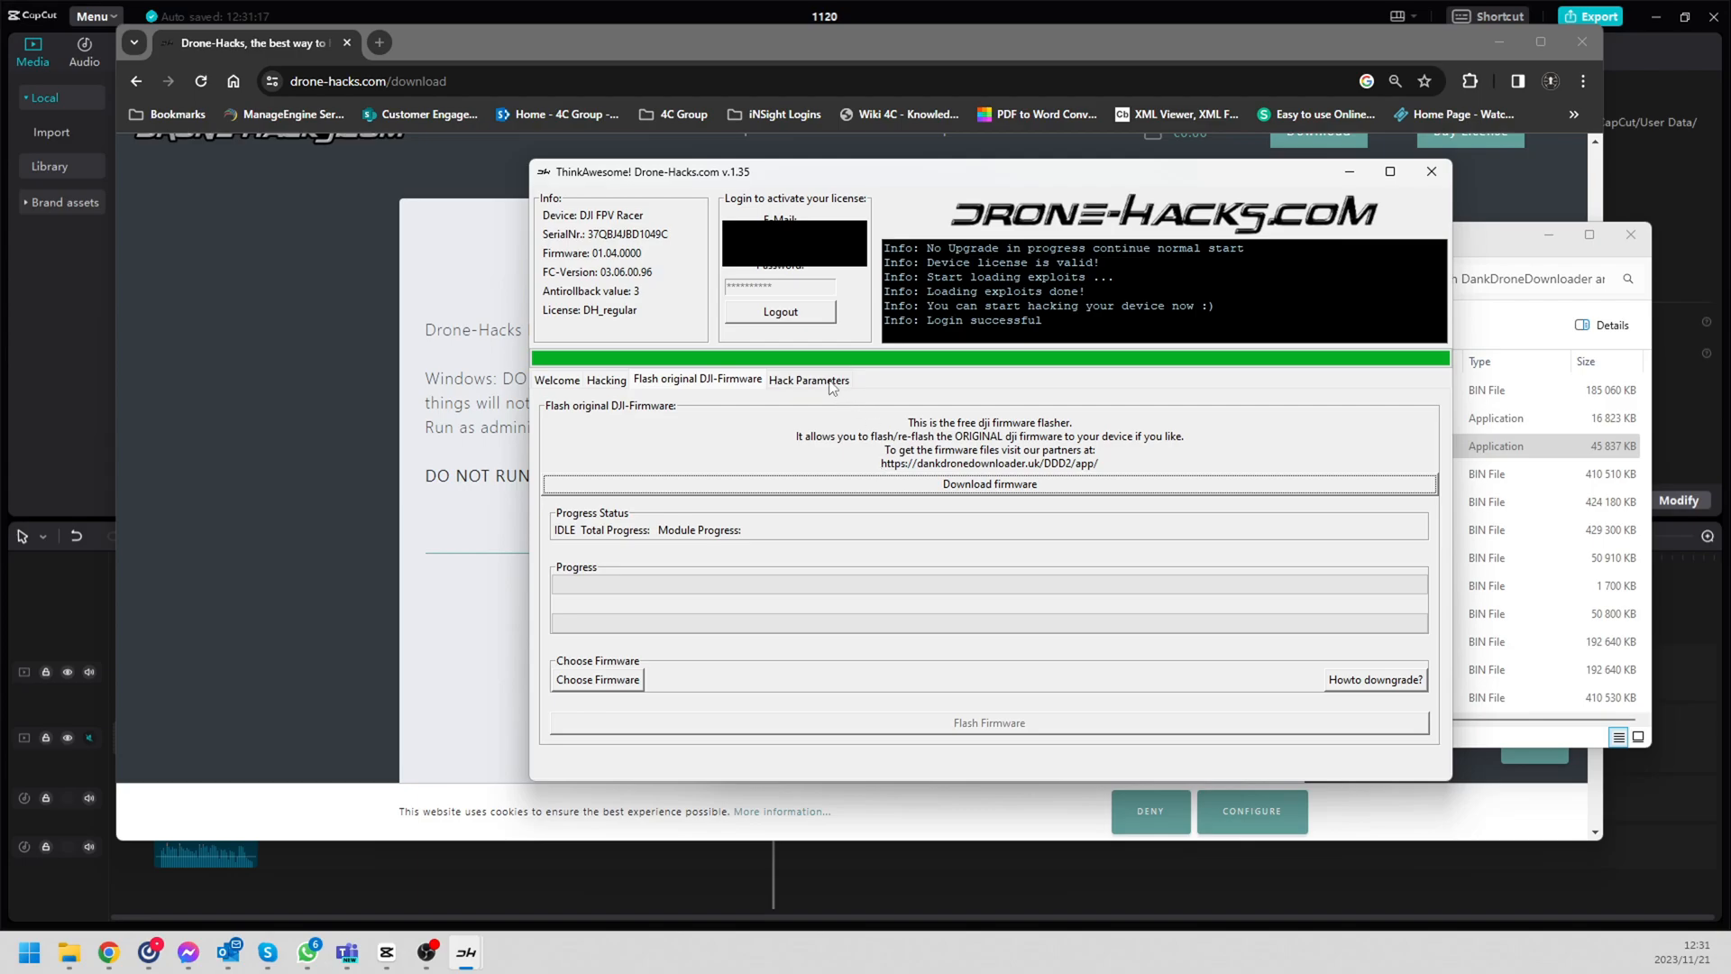
Step: In Hack Parameters, write default values to the drone and bring up the Advanced parameters list
click(807, 378)
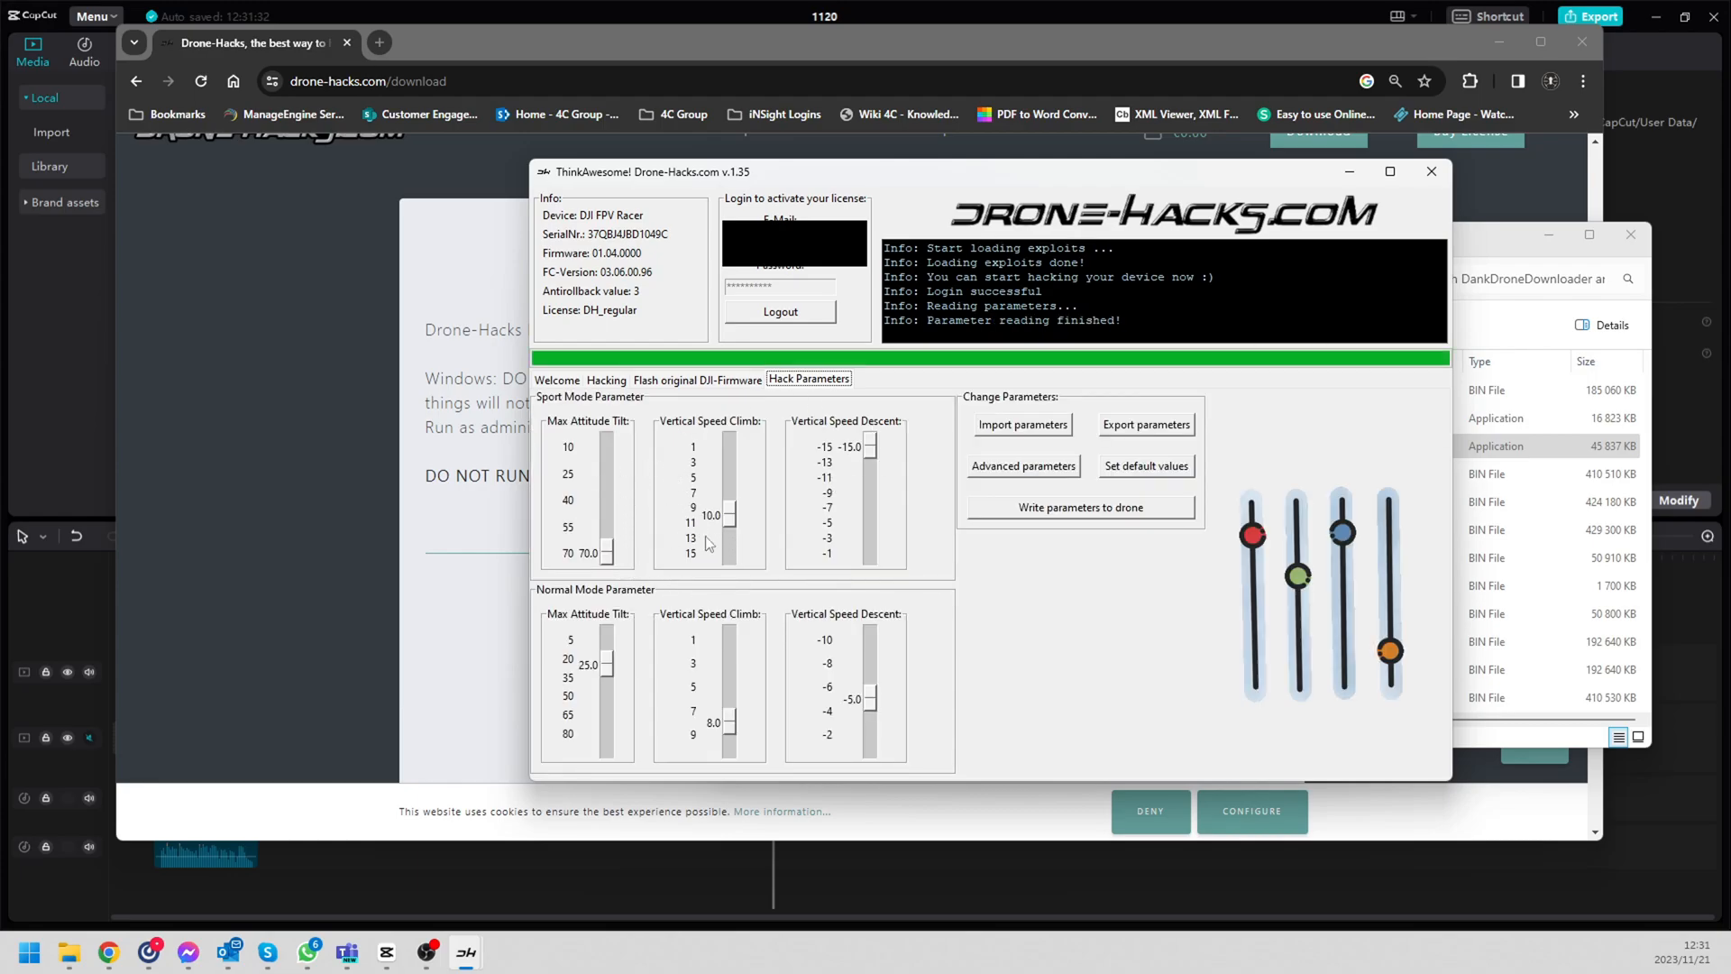
mouse_move(868, 481)
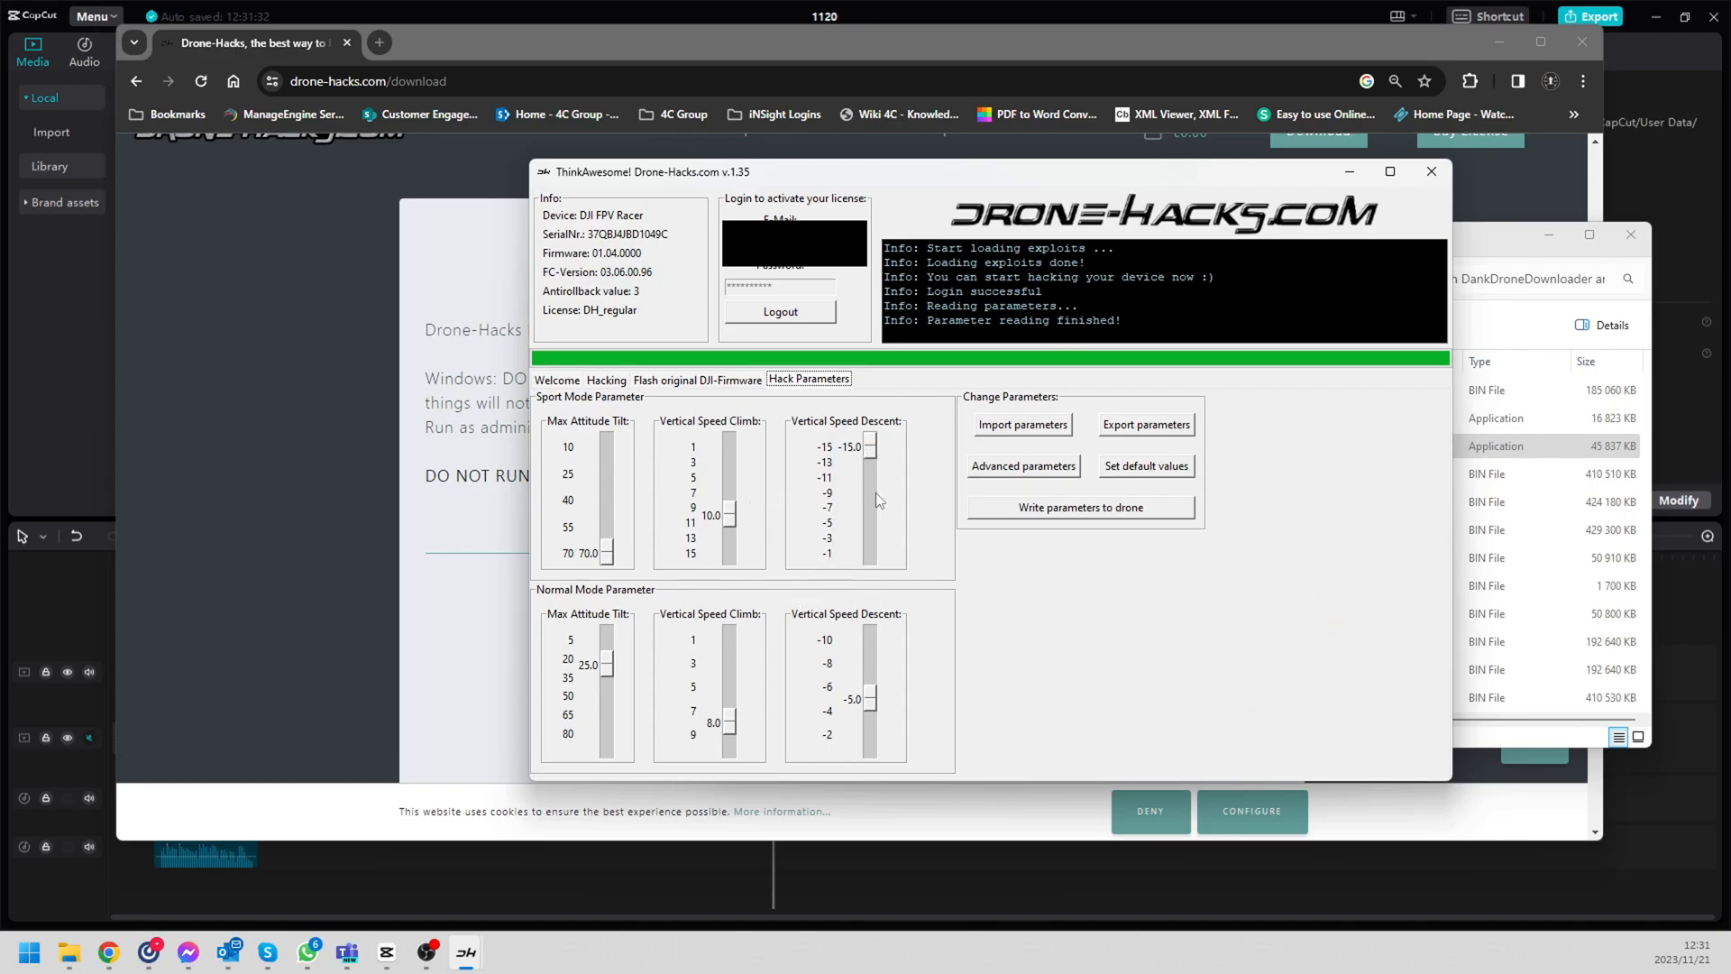
mouse_move(640, 622)
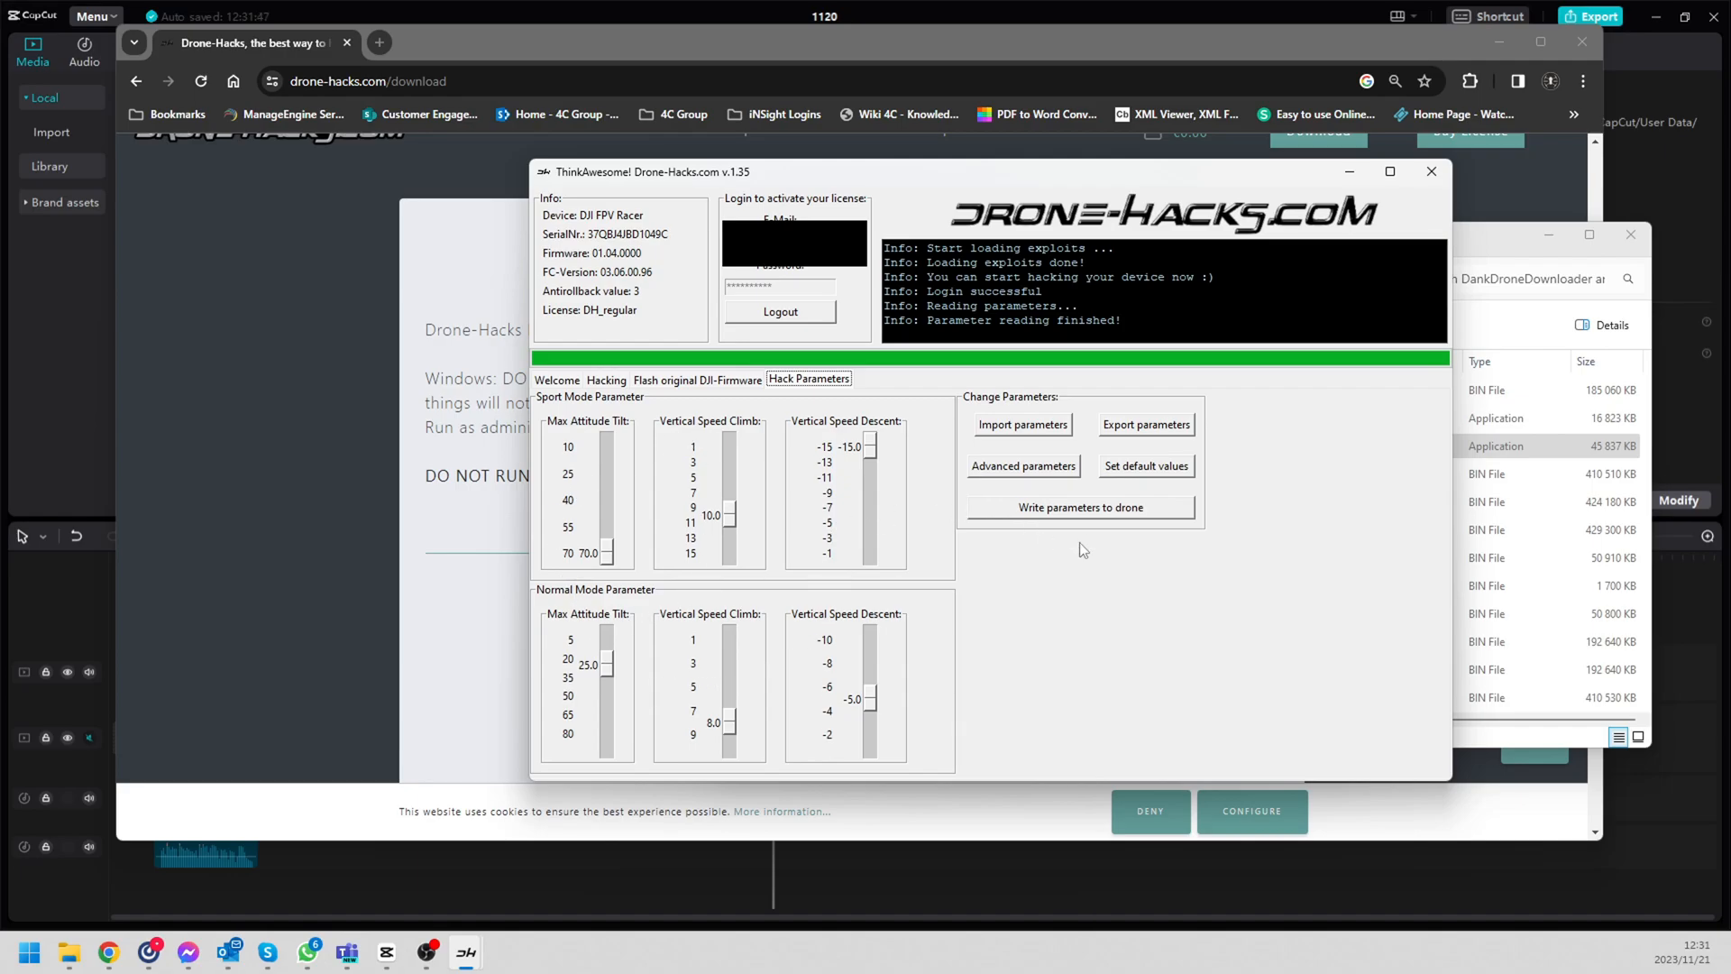
mouse_move(1146, 516)
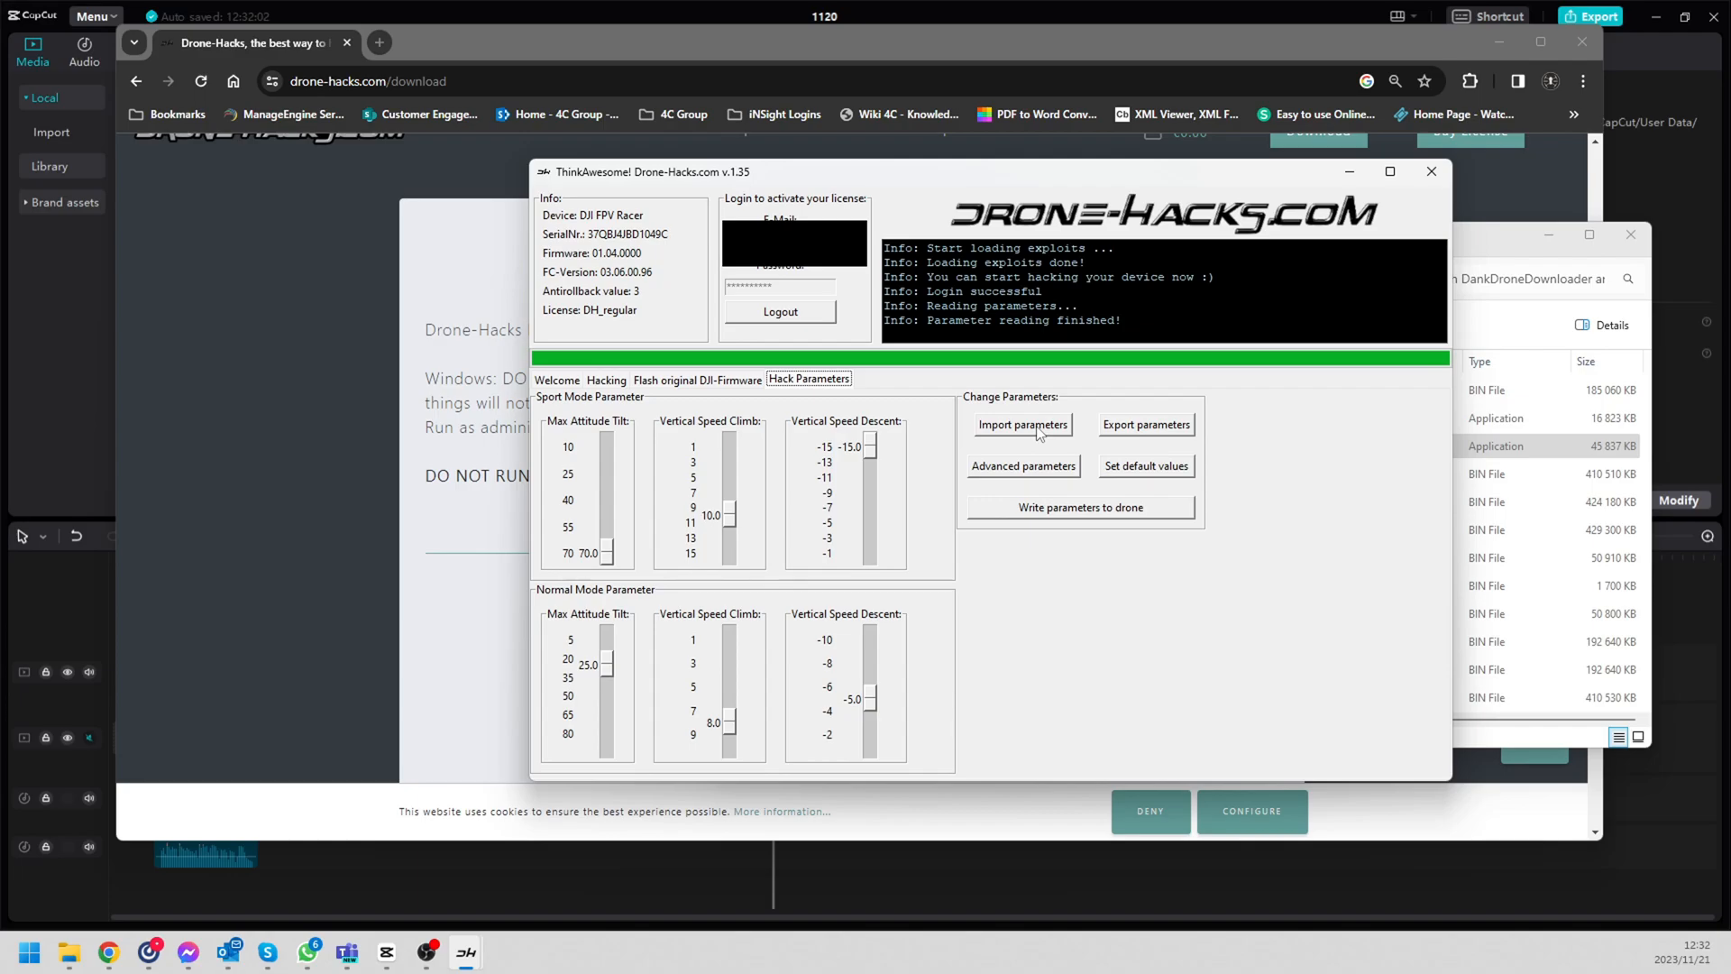
mouse_move(1157, 437)
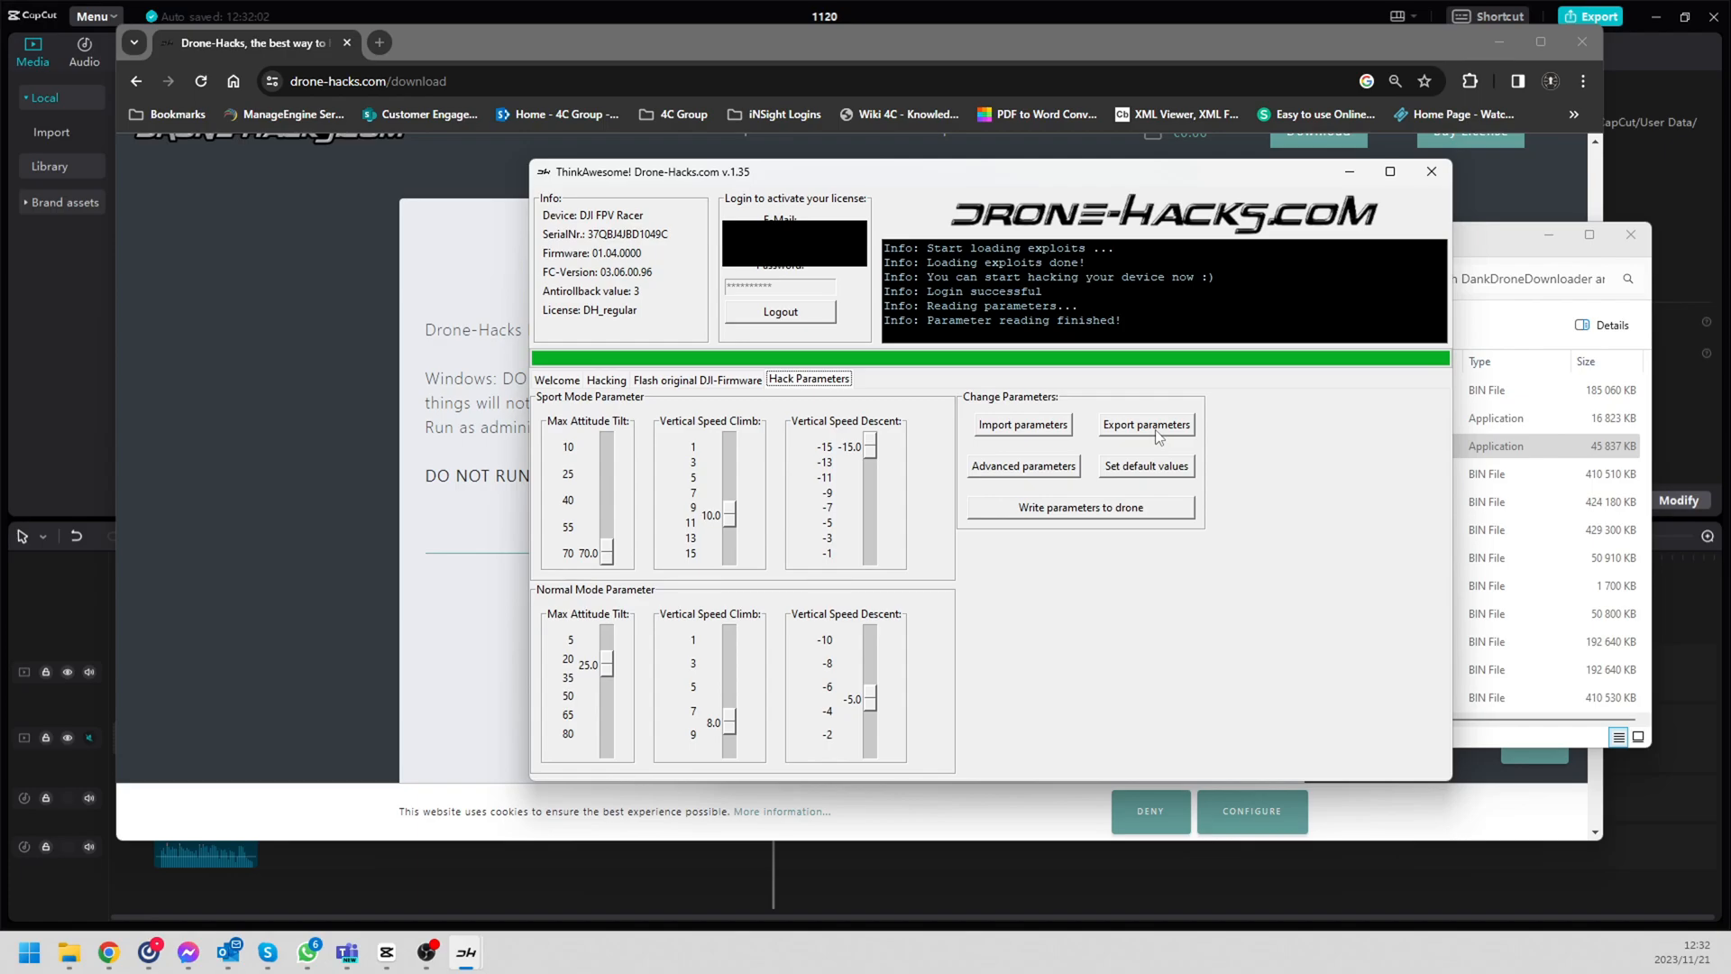
mouse_move(1129, 443)
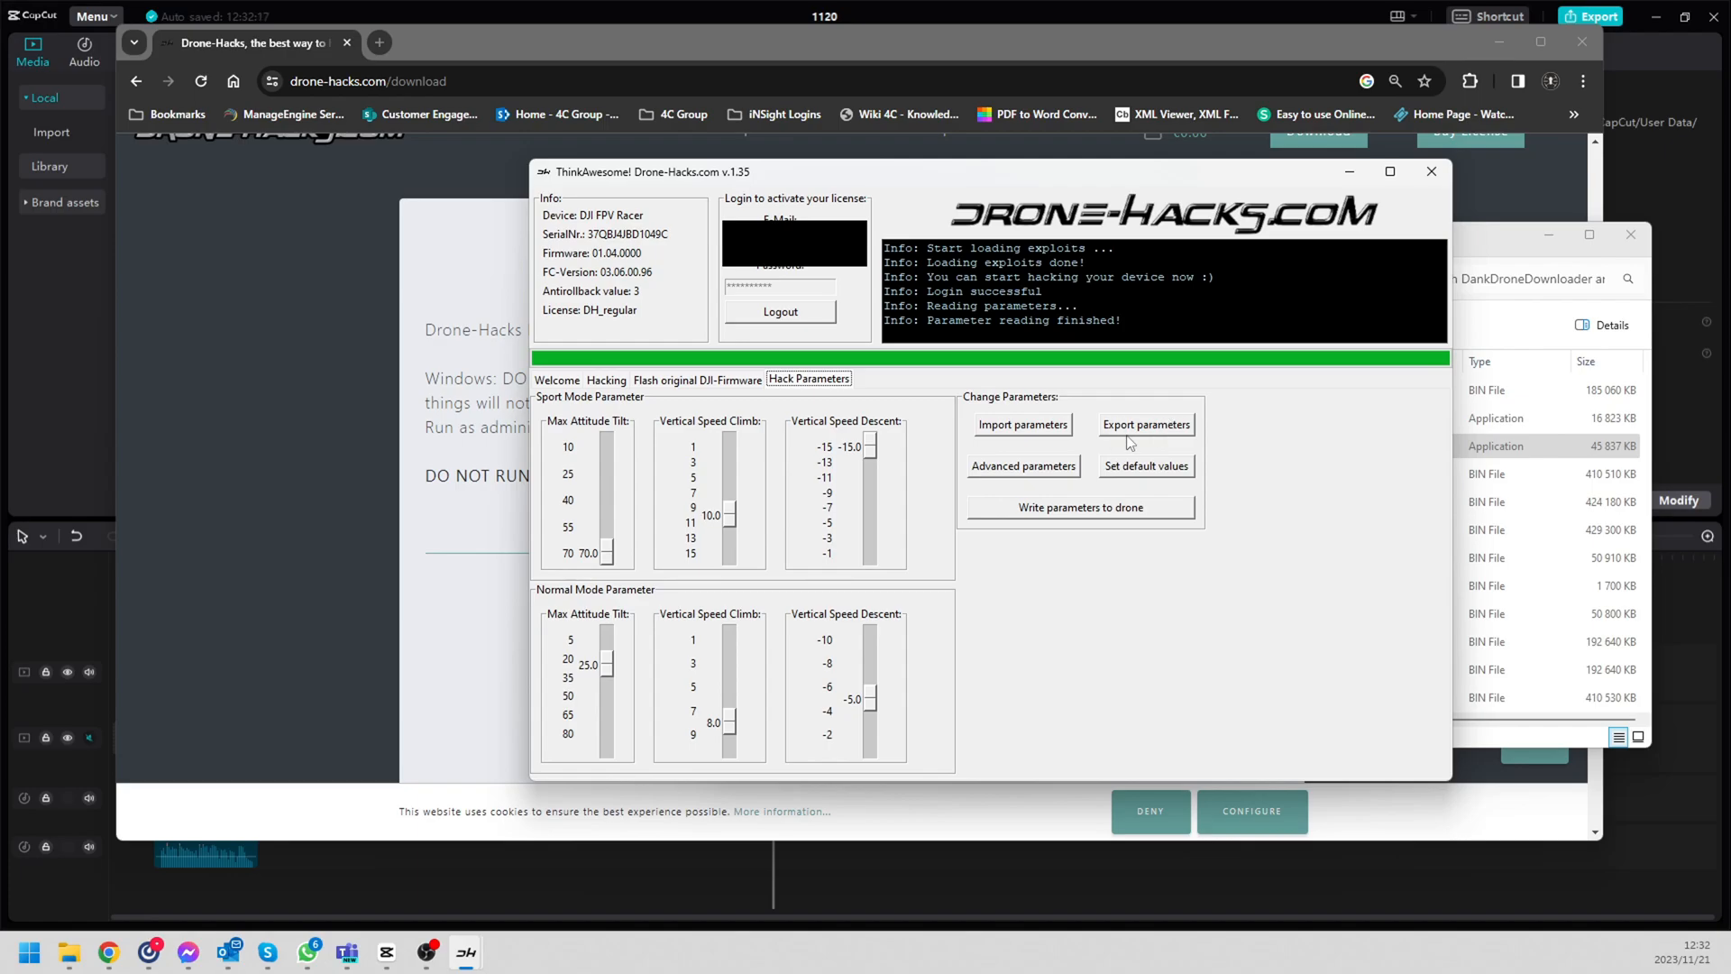
mouse_move(1125, 433)
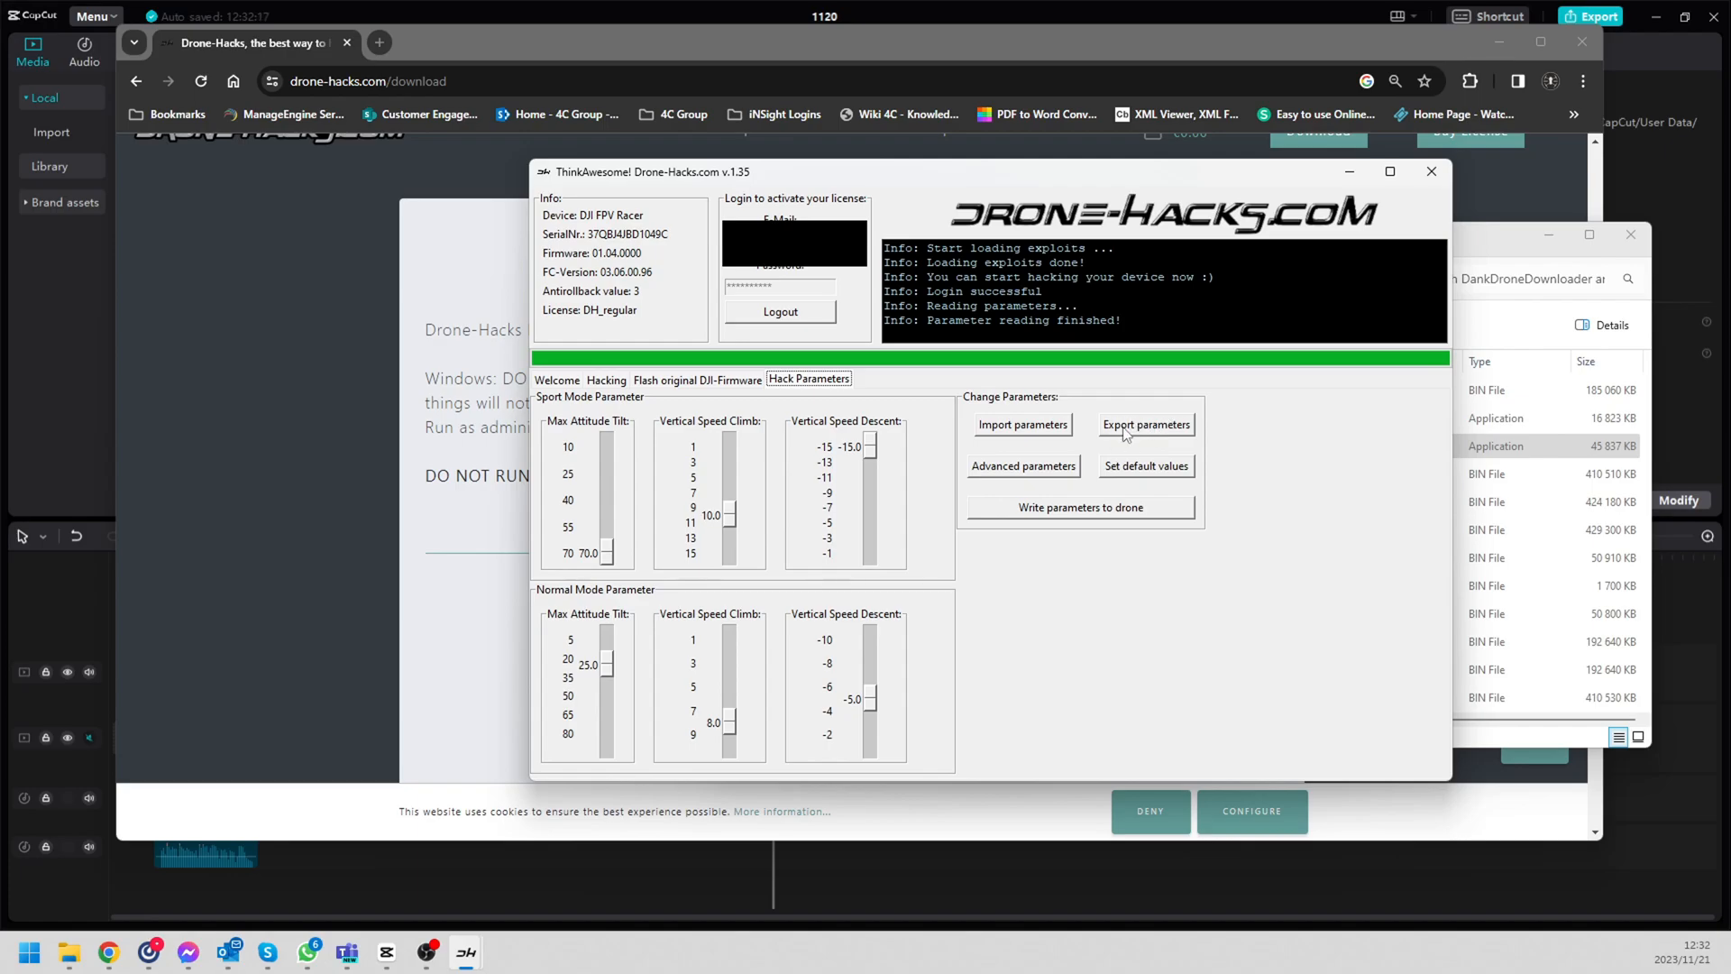
click(1147, 465)
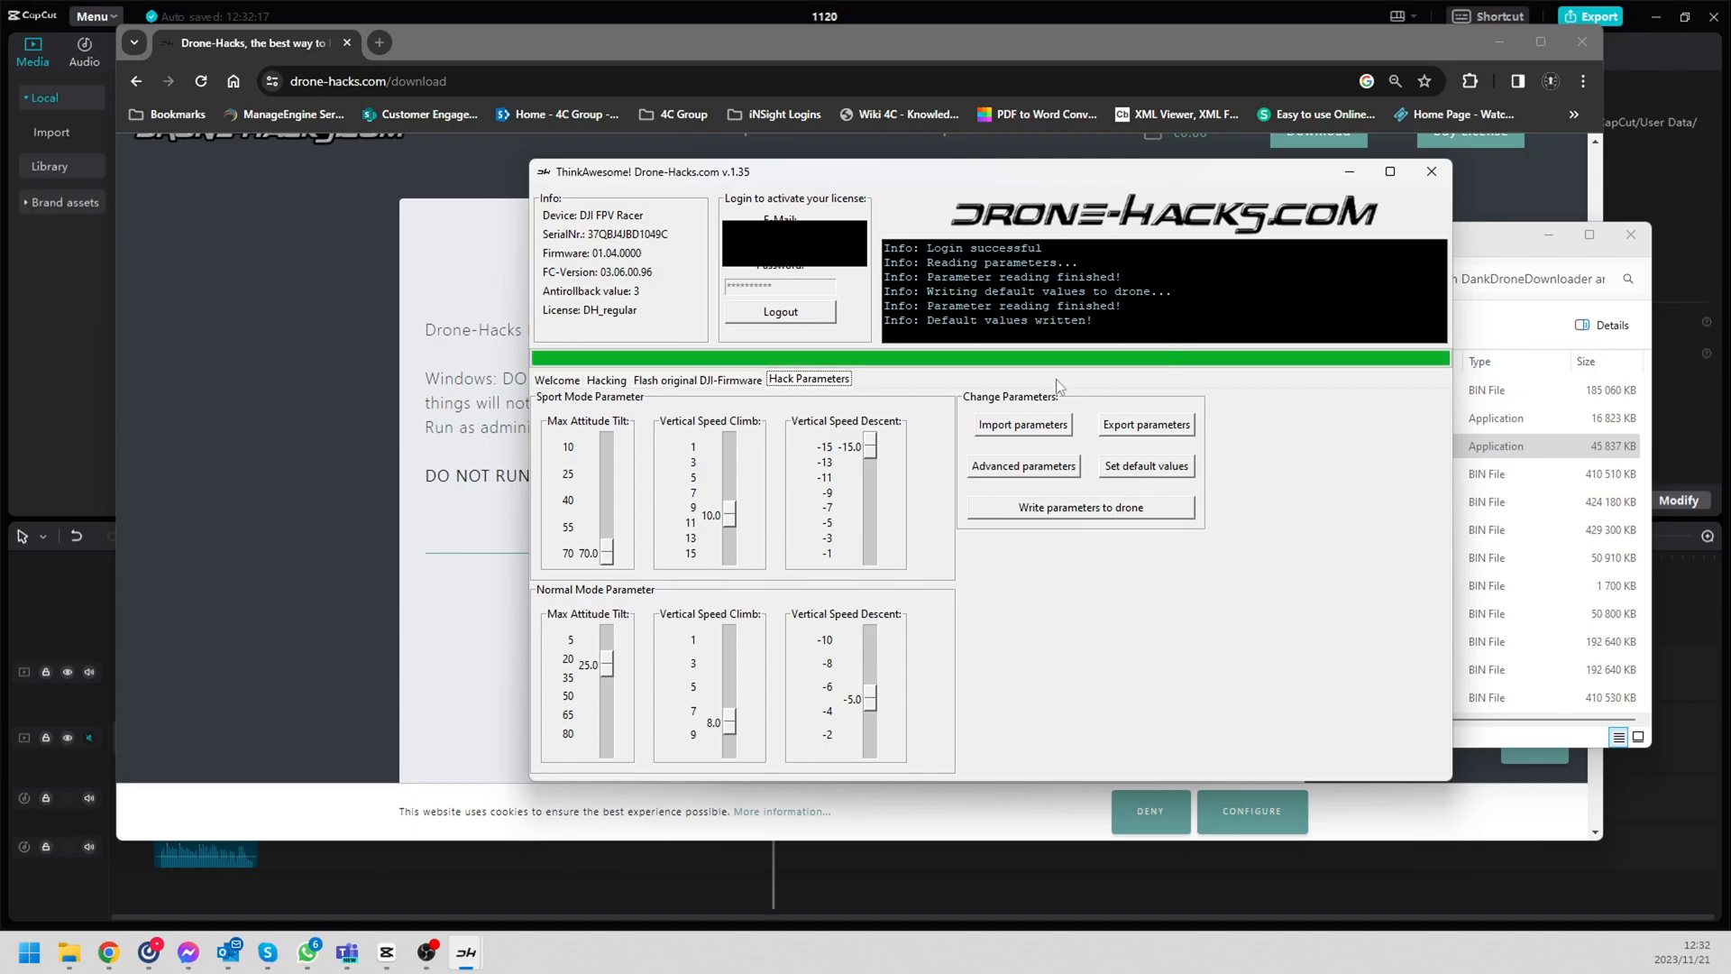
click(1080, 508)
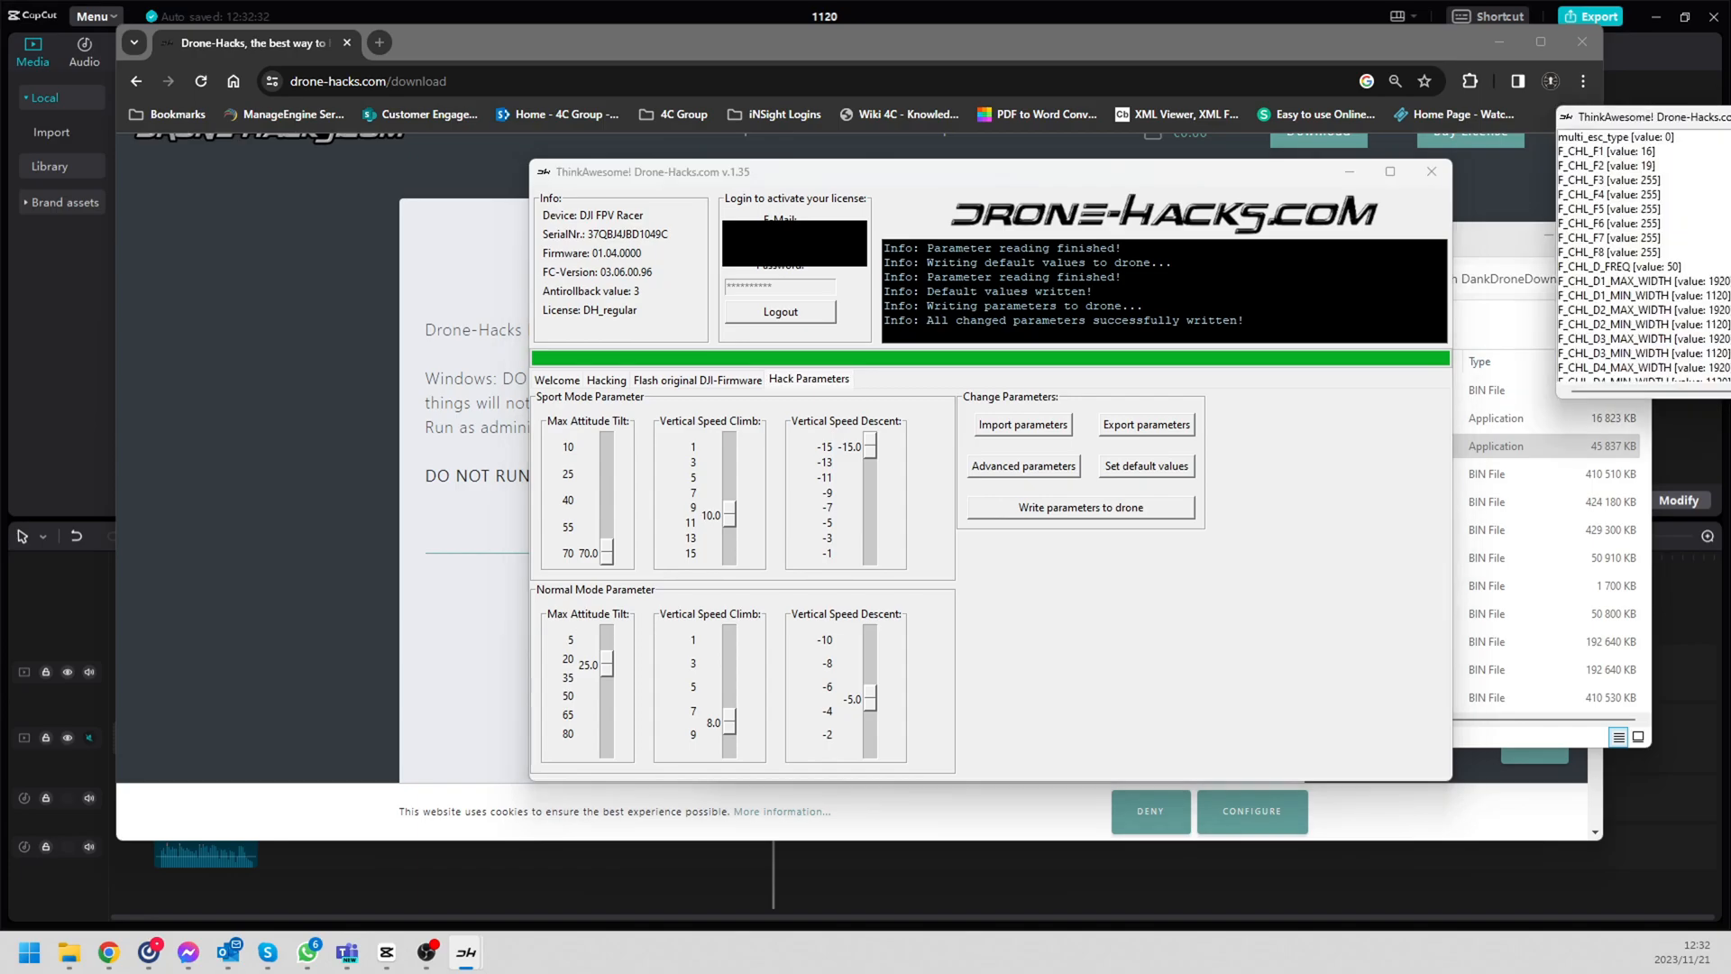
Step: Search the advanced parameters for bat_level and select the level 1 battery voltage entry
click(1023, 465)
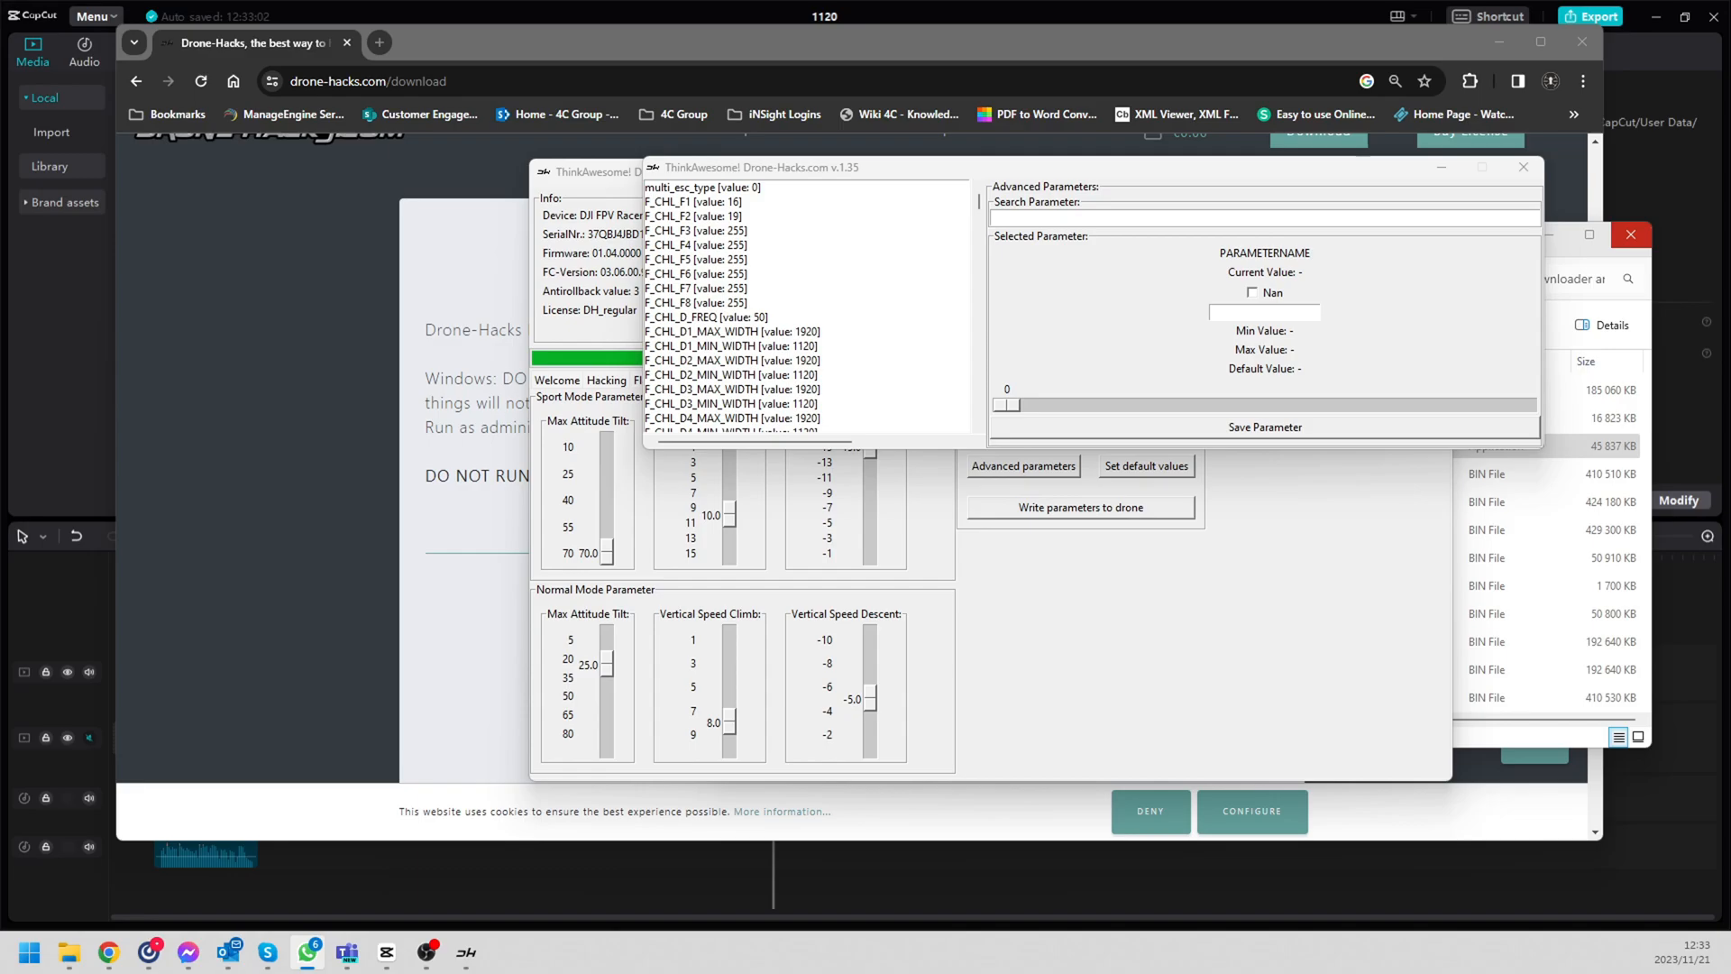
click(1266, 217)
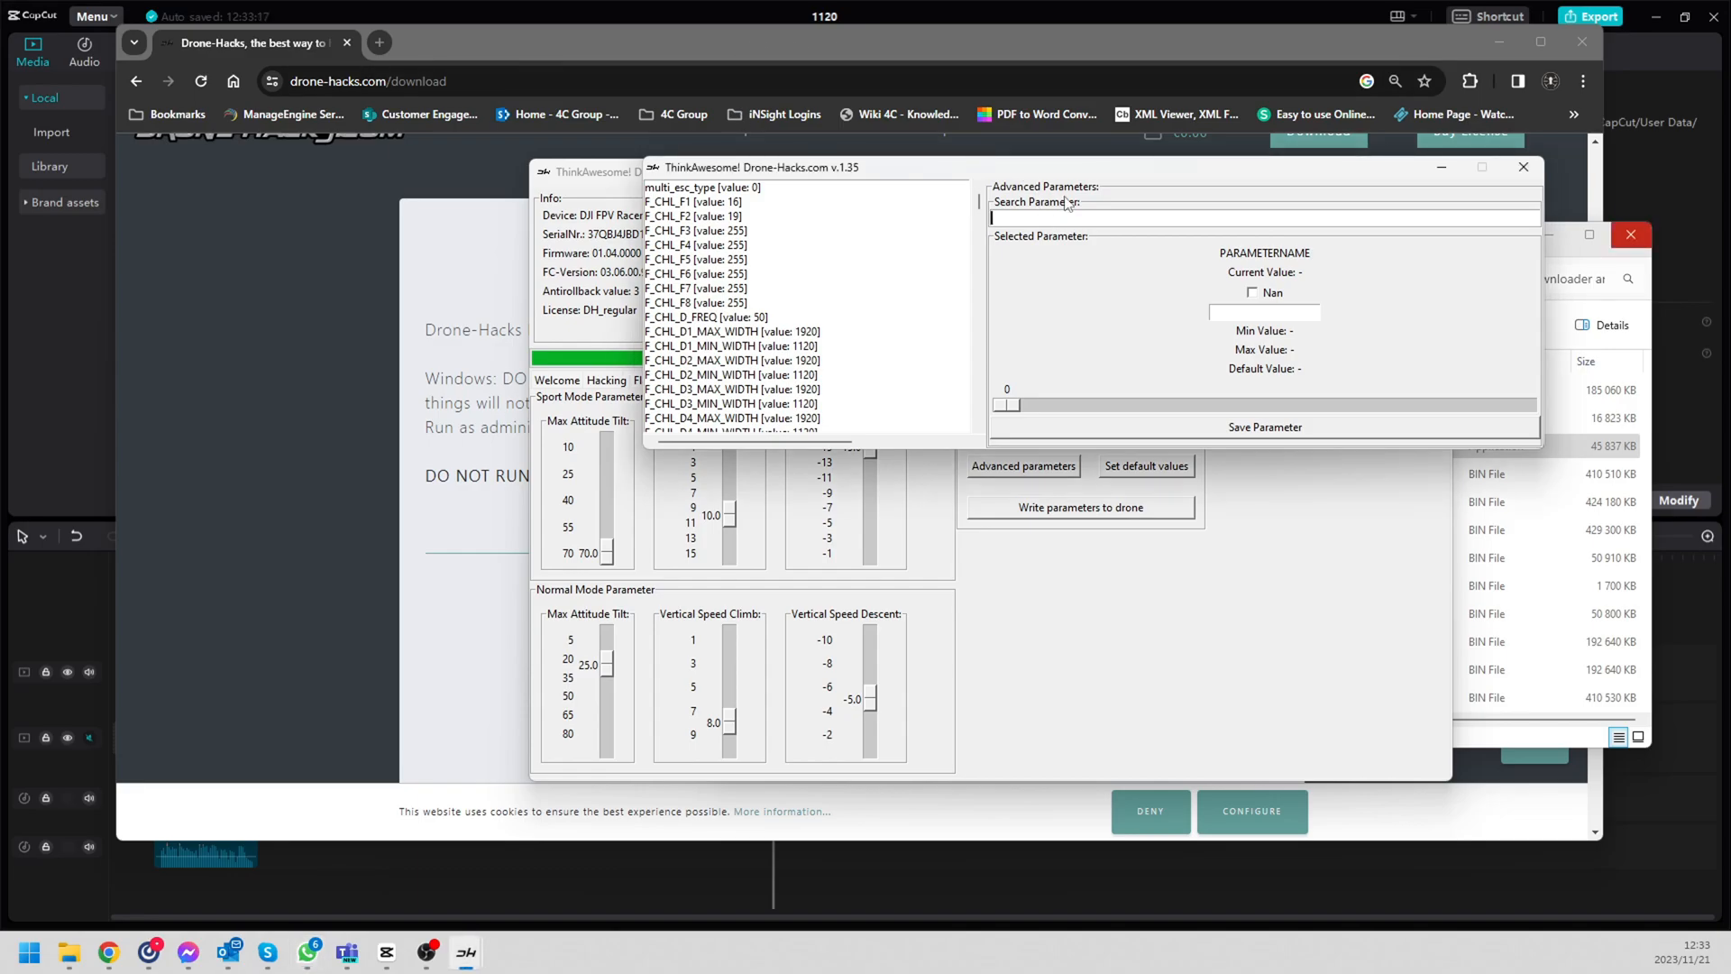
text(bat_level)
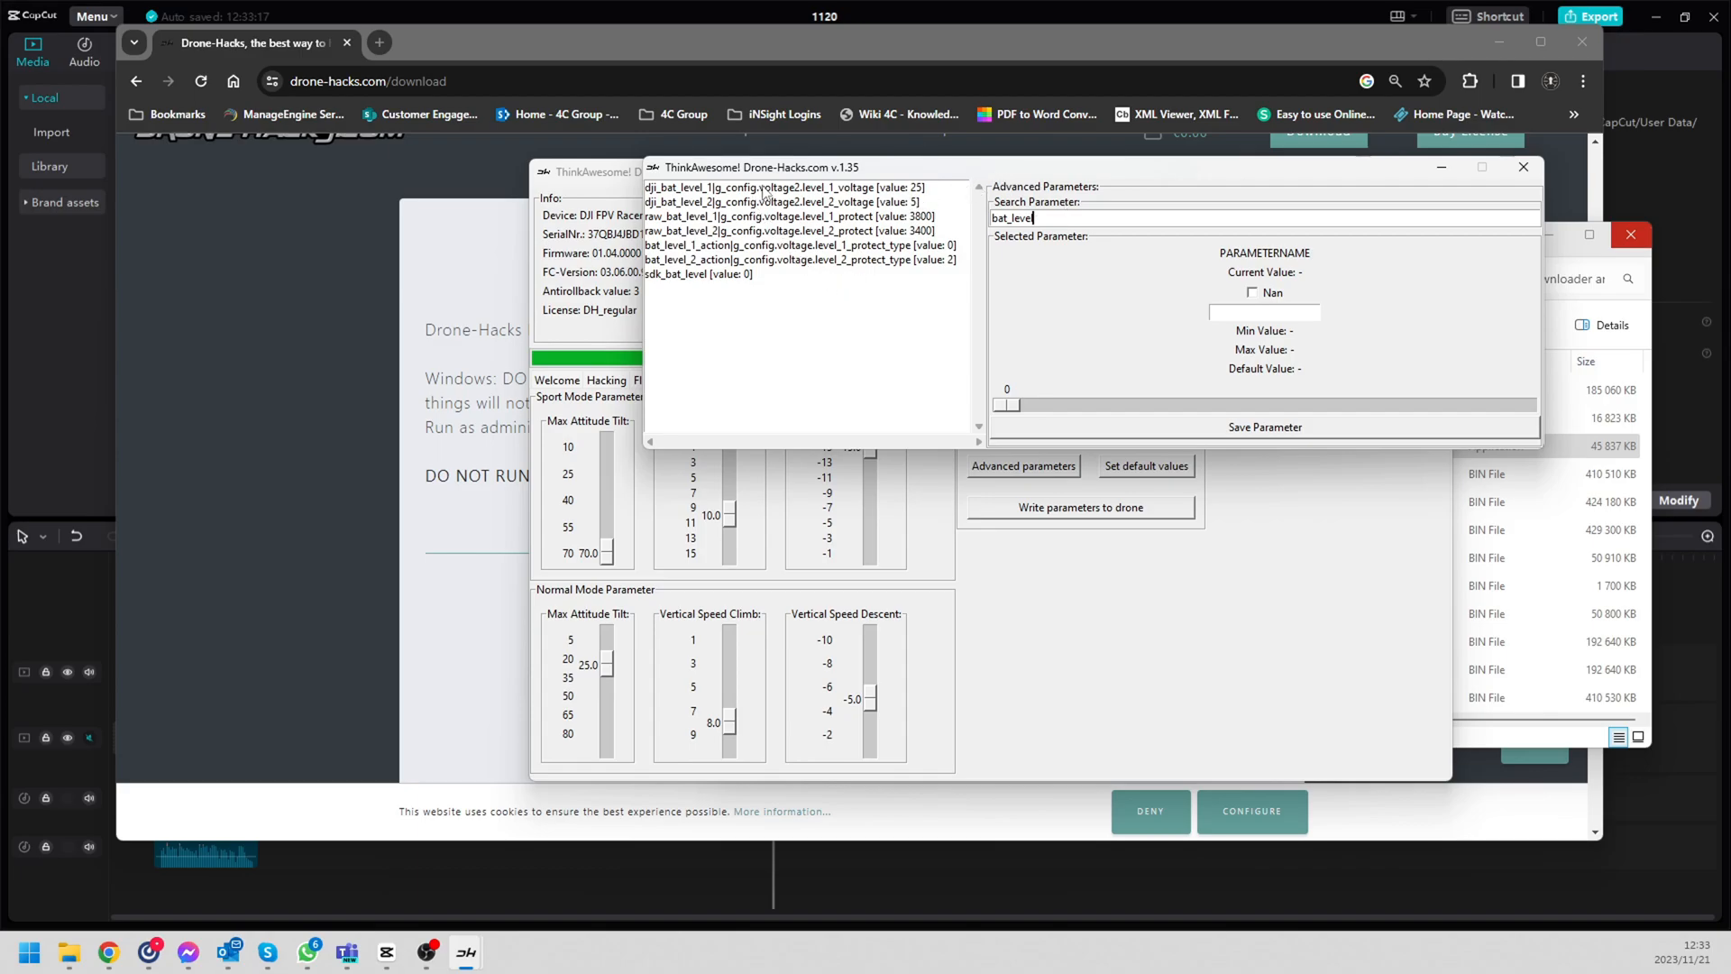
click(775, 187)
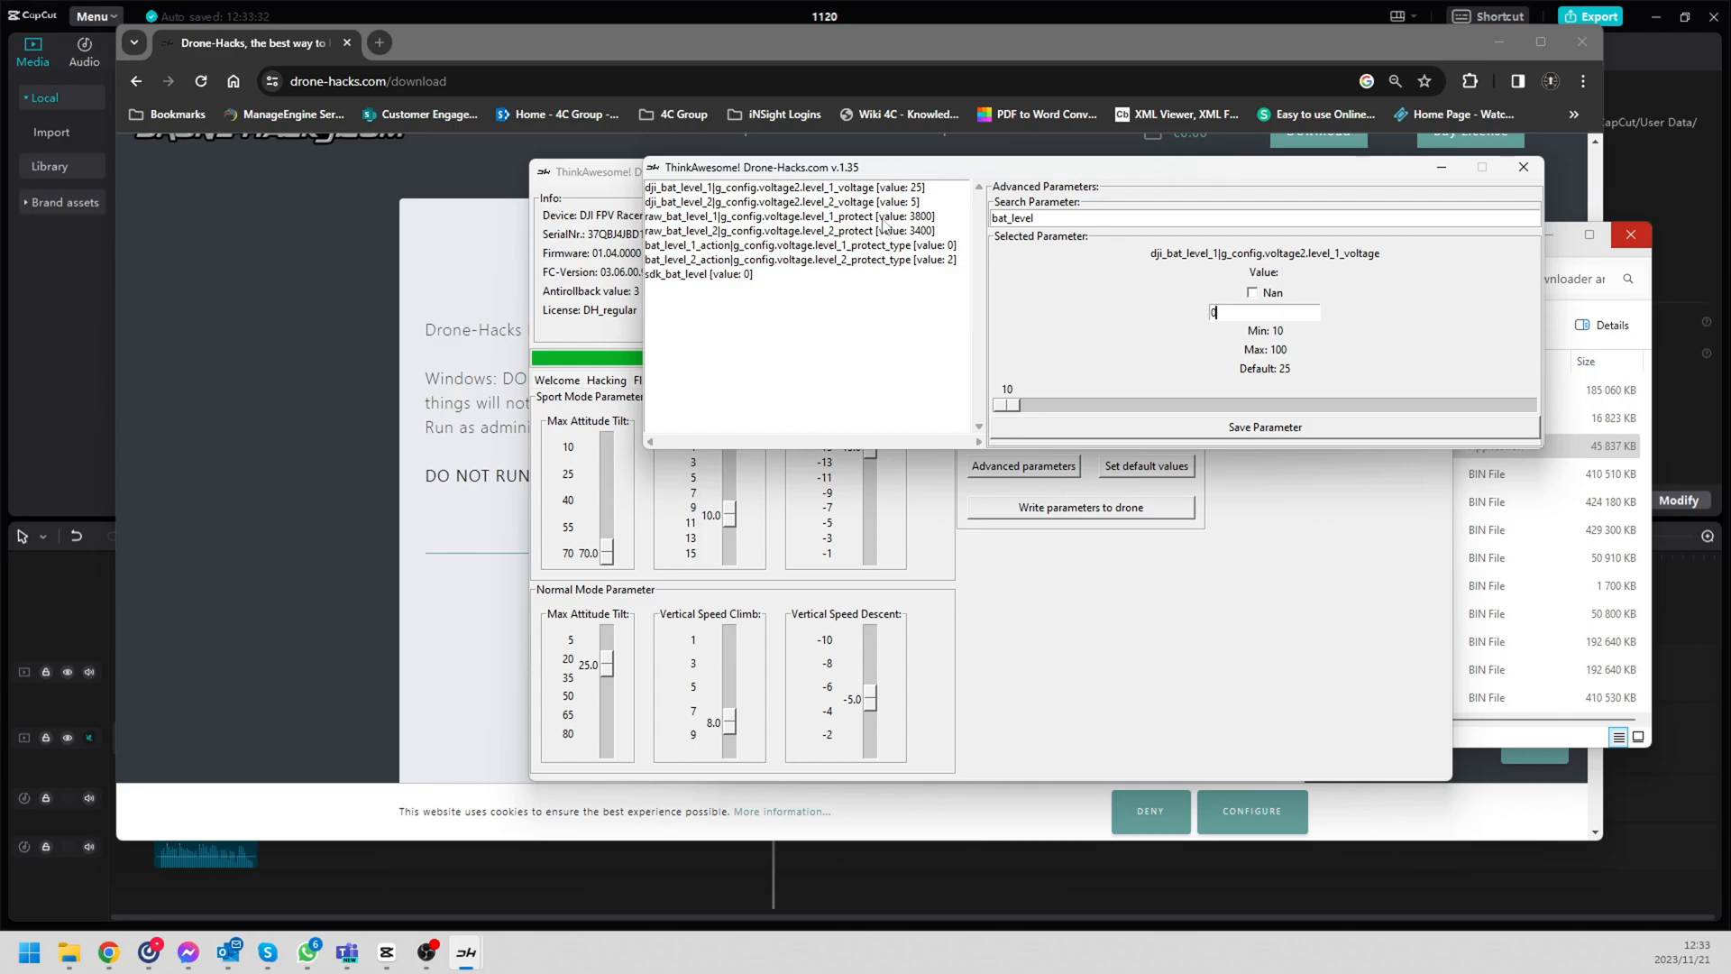
Step: Select dji_bat_level_2 voltage and lower its value to 0
click(782, 202)
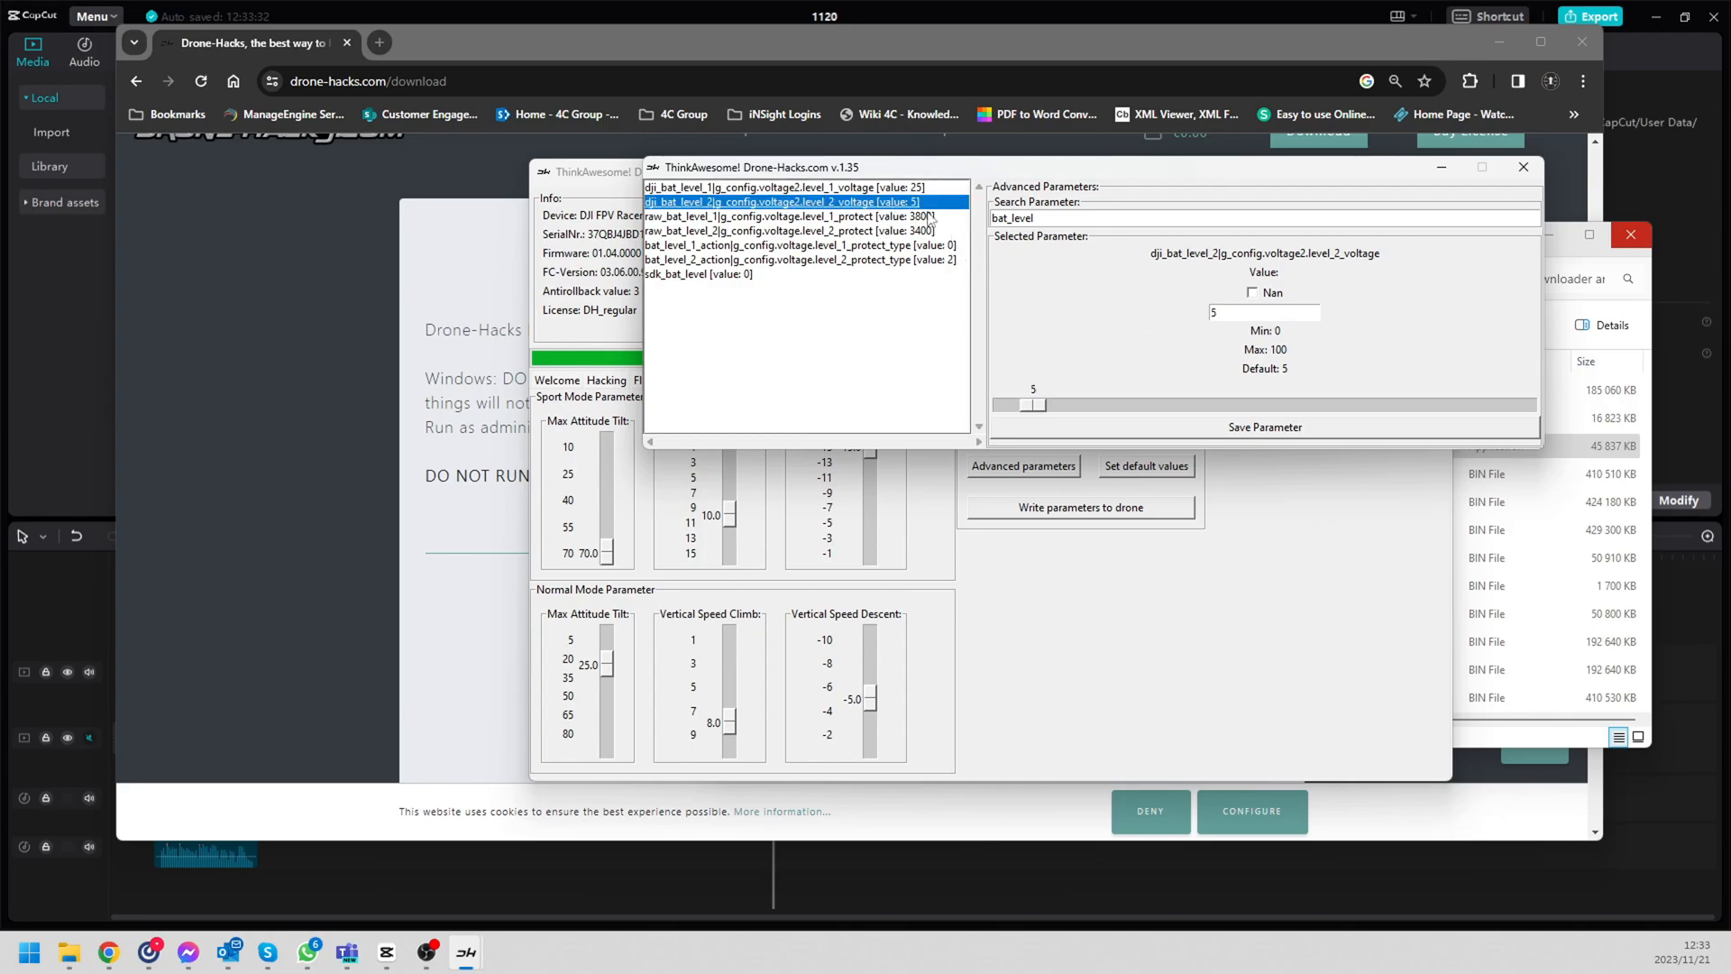
click(788, 185)
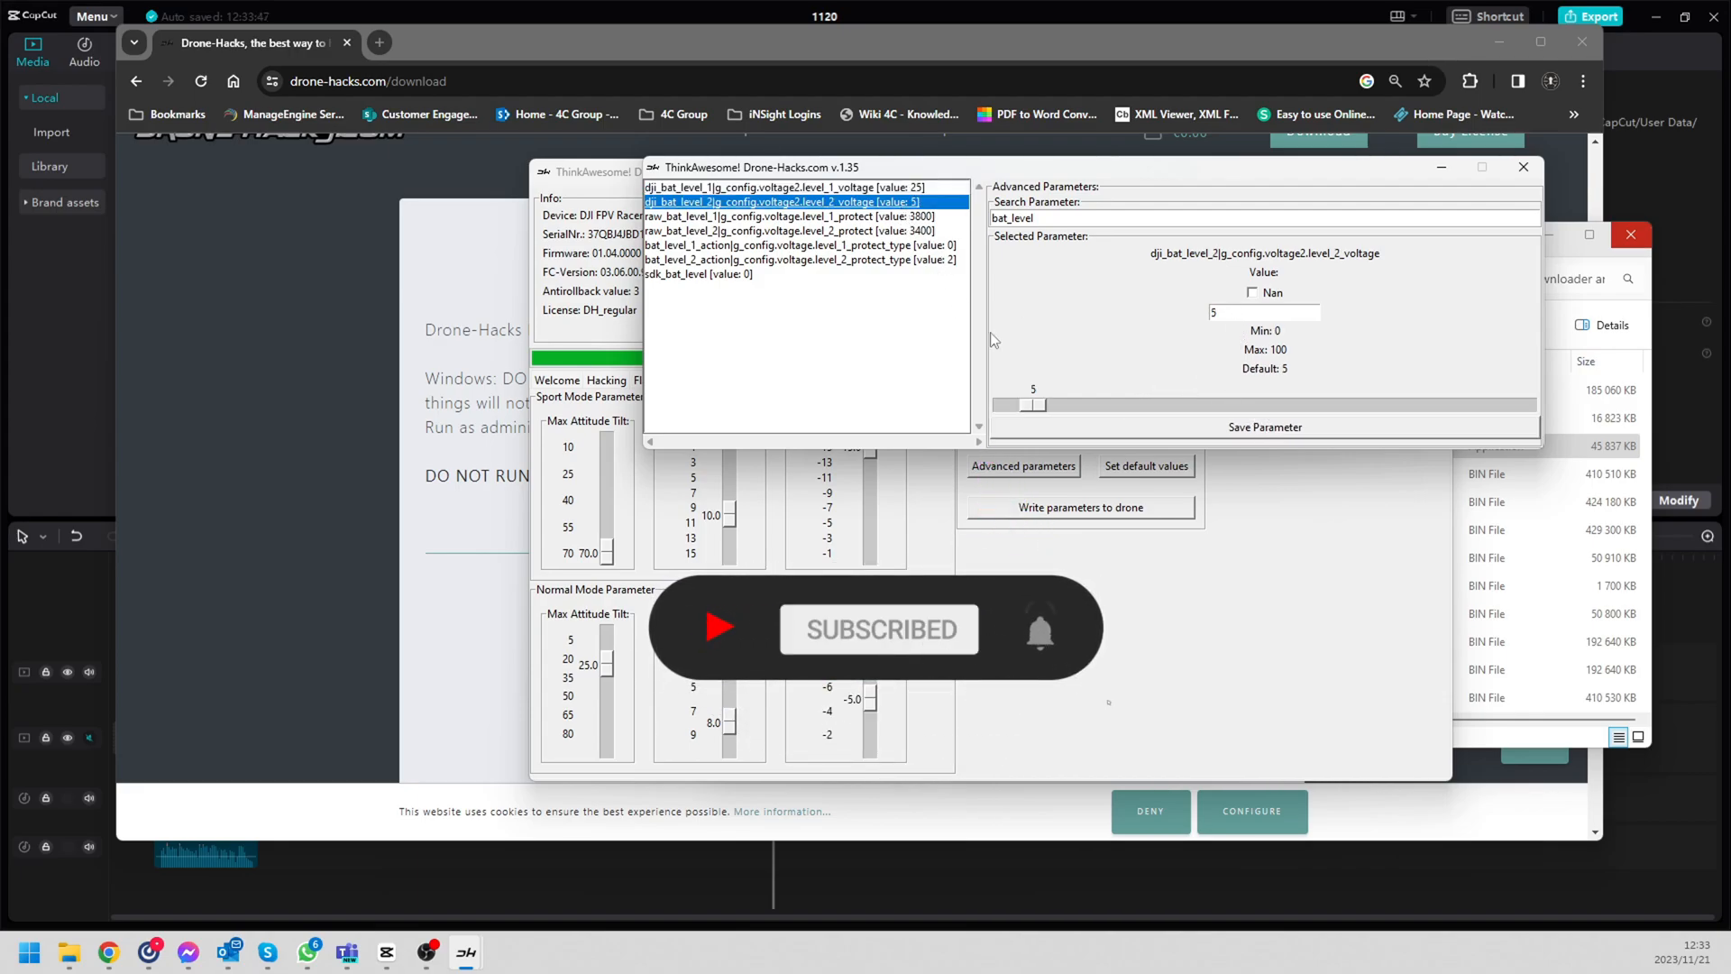
drag(1029, 404, 988, 404)
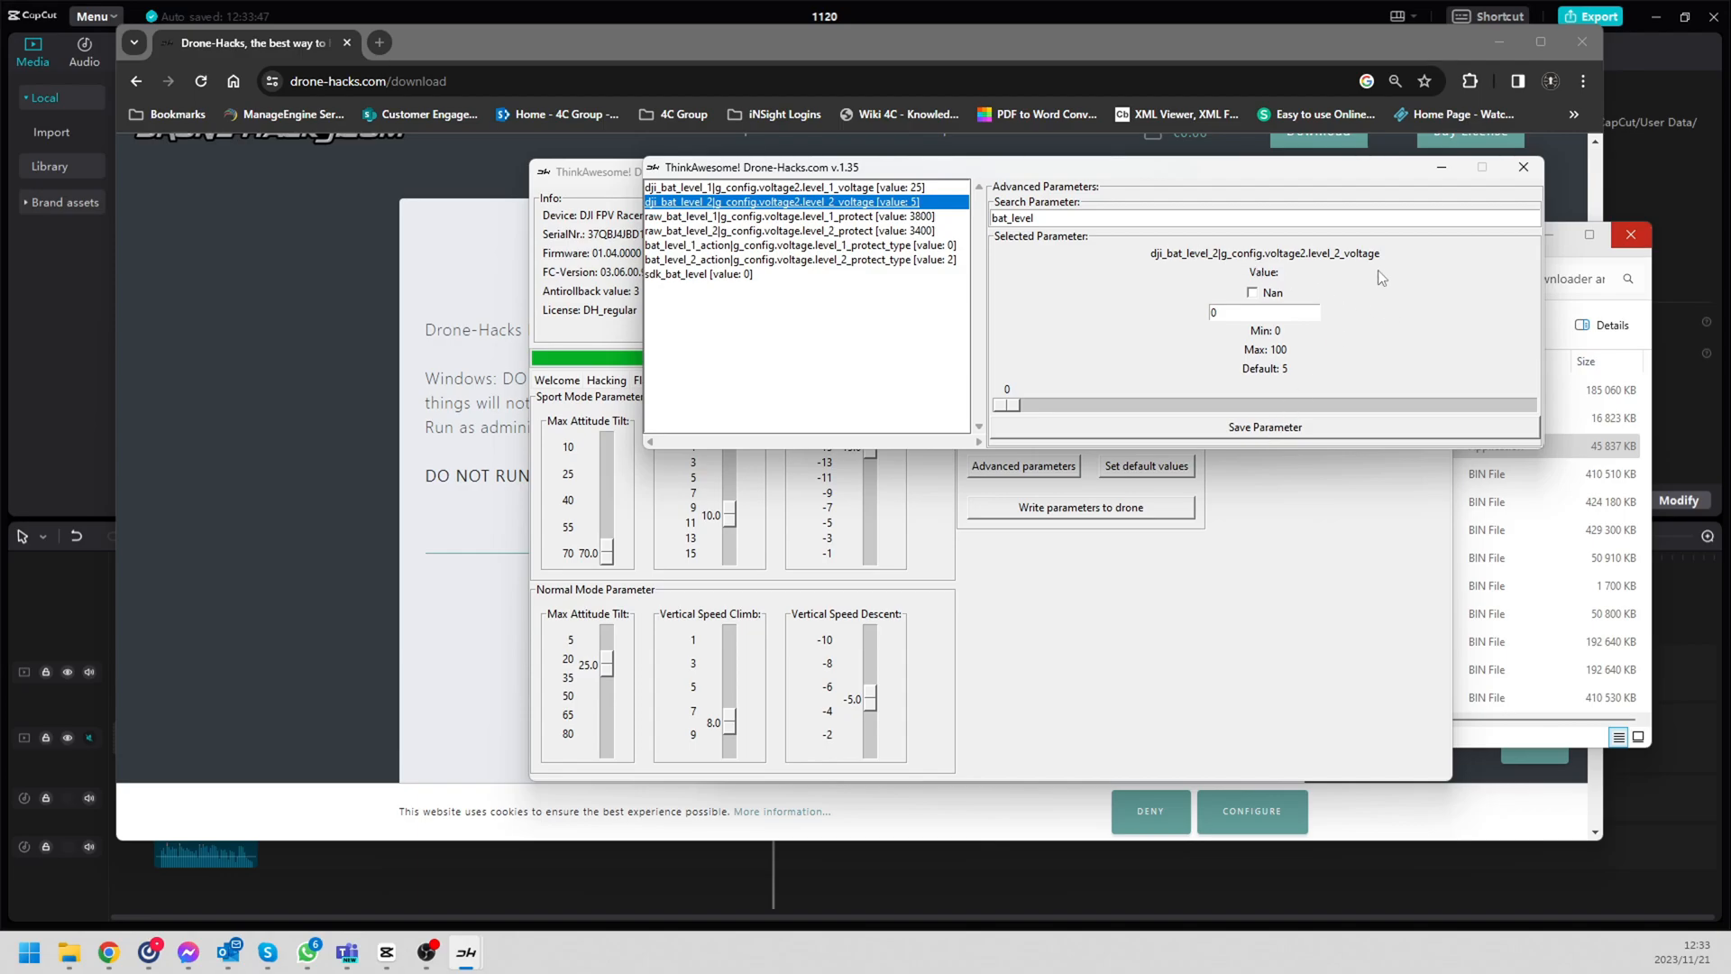
mouse_move(1146, 292)
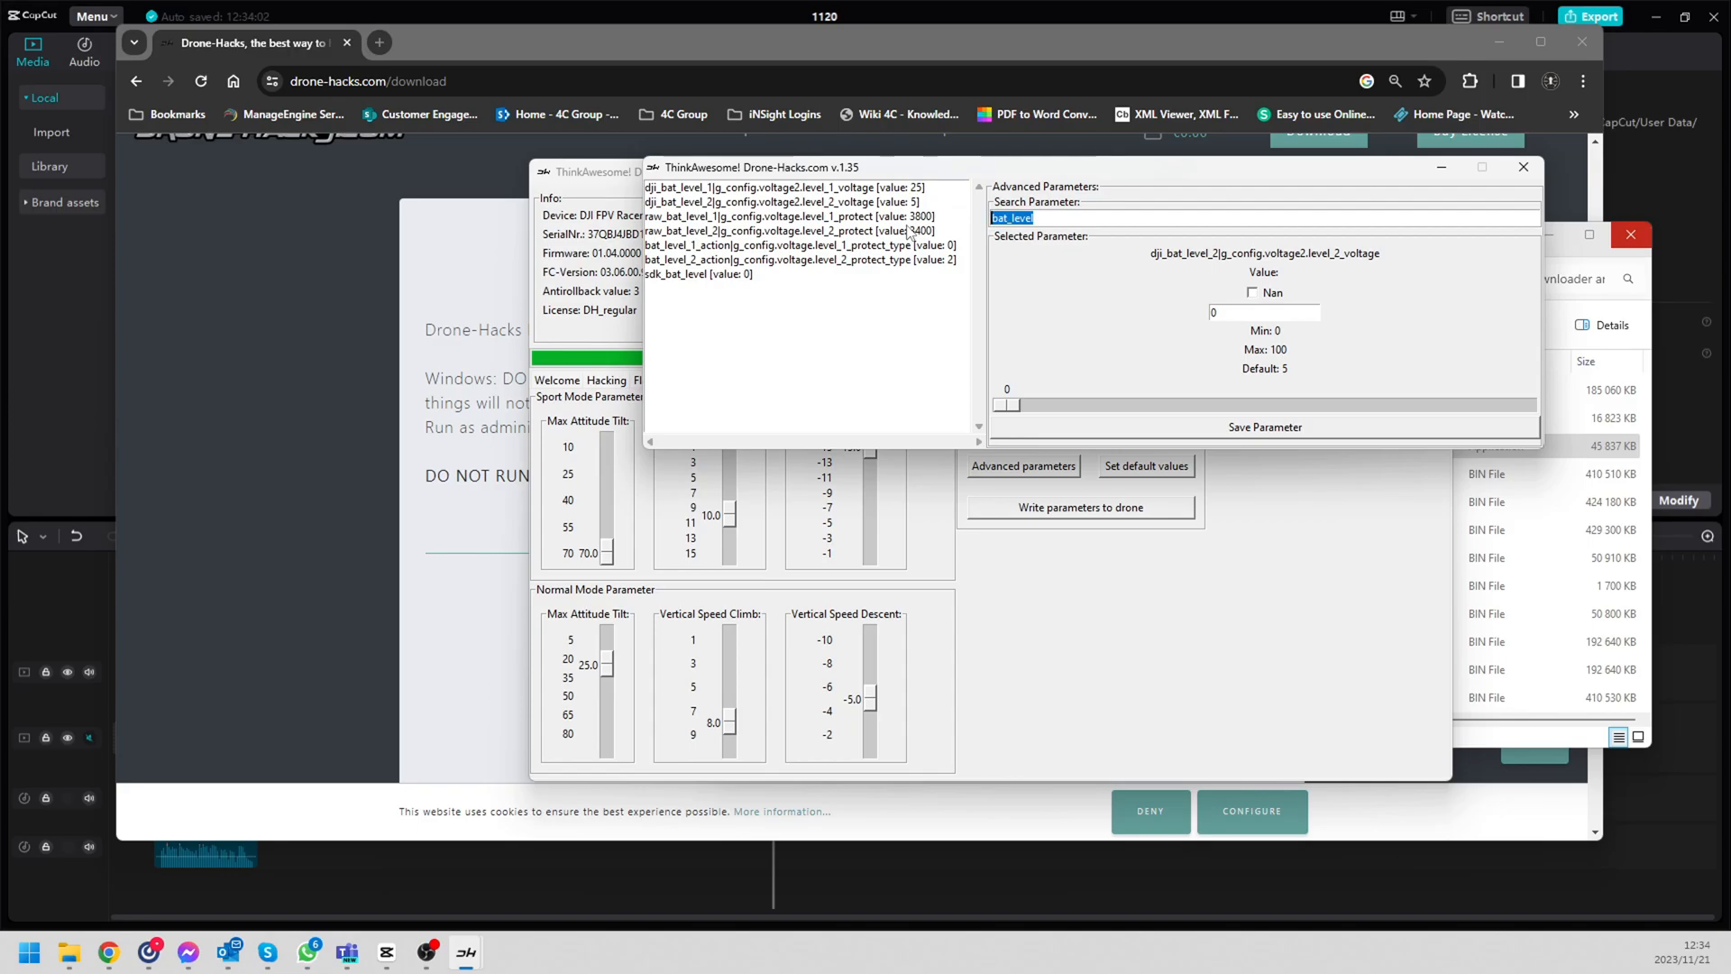
Step: Search protect_, select bat_level_2_action protect_type with value 0, then search smart
text(protect_)
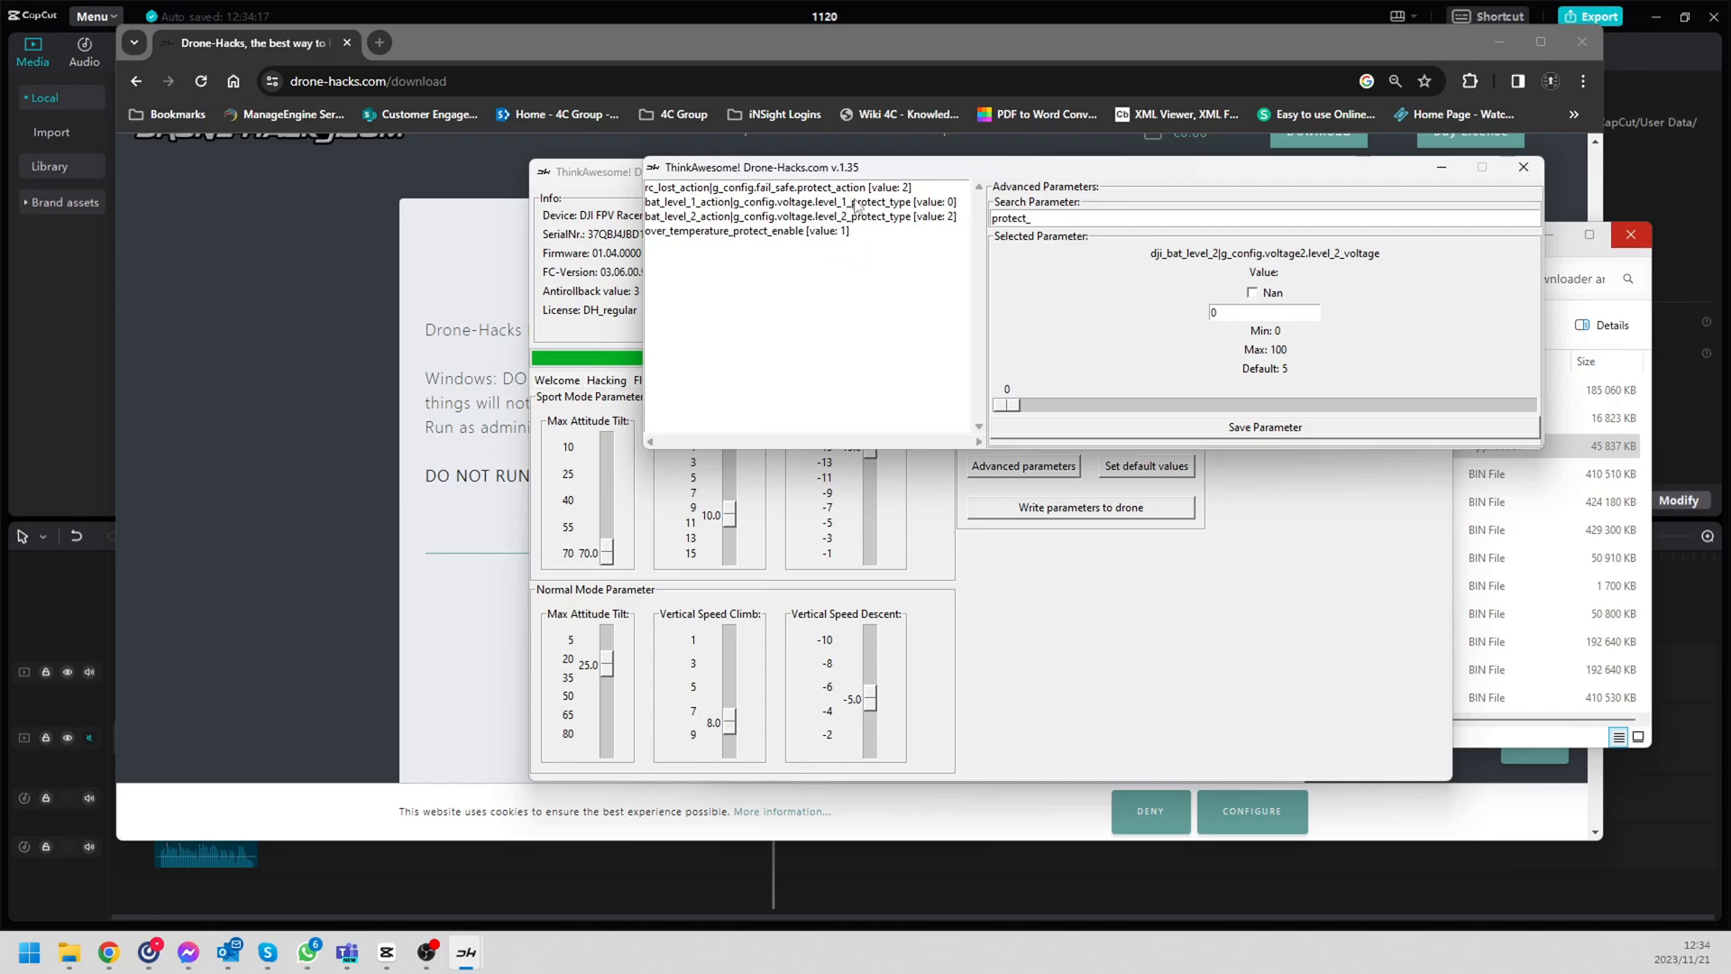
click(804, 202)
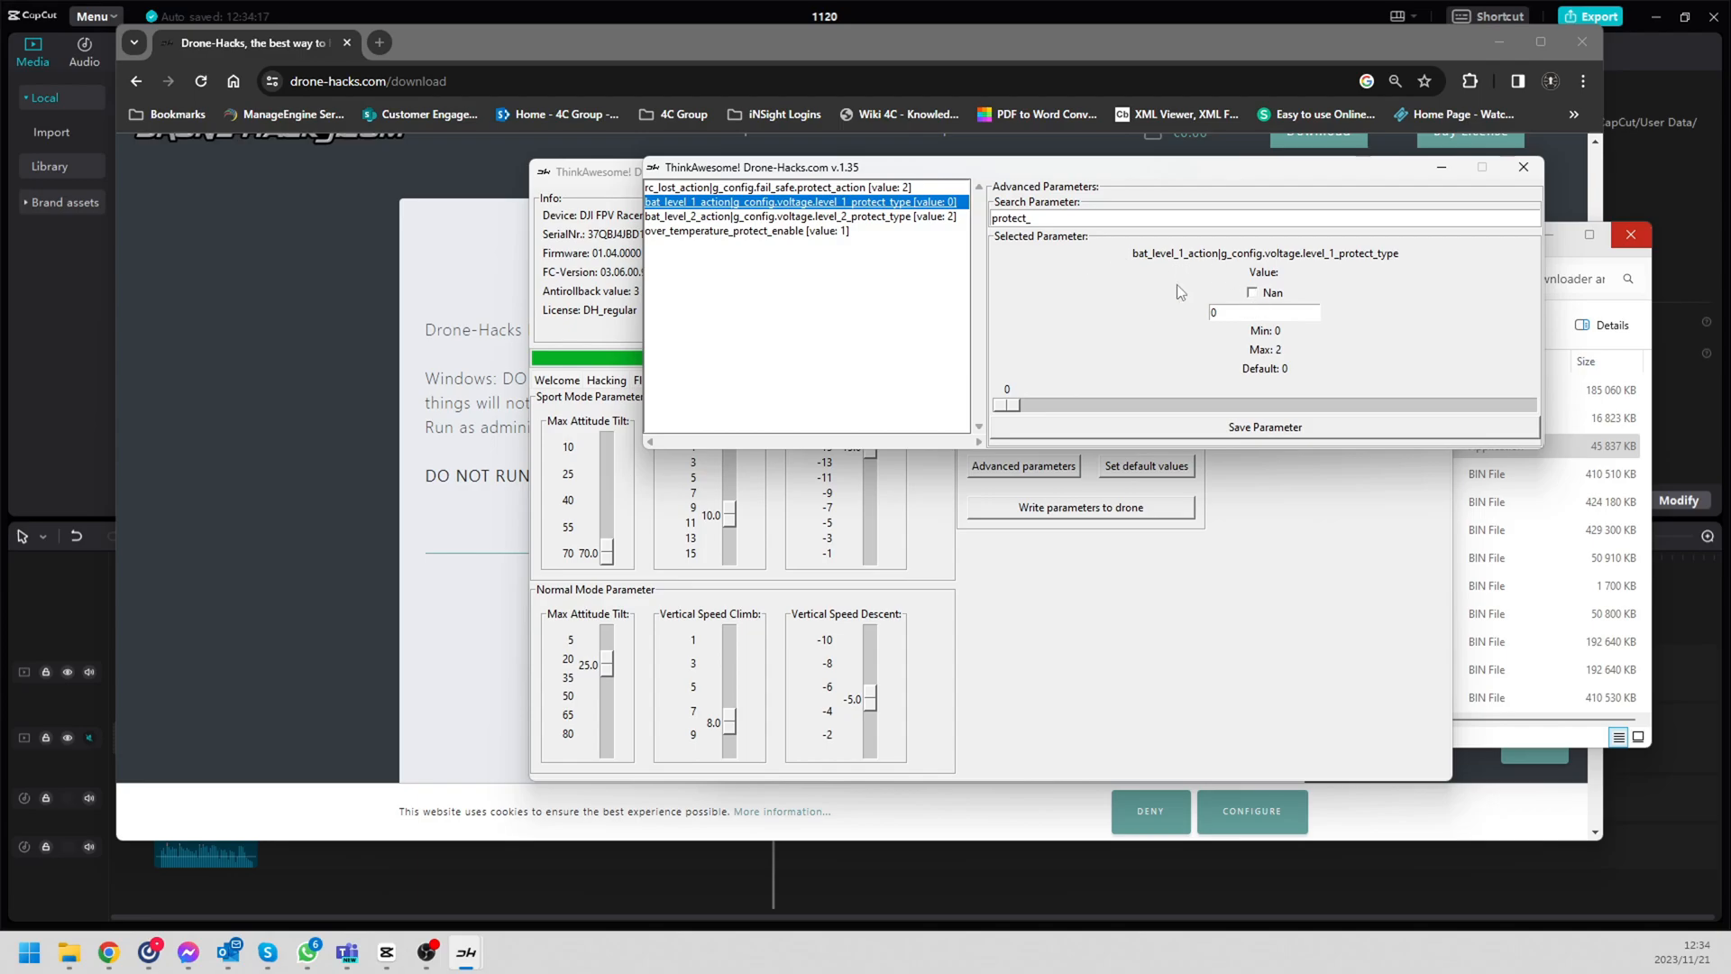
mouse_move(871, 224)
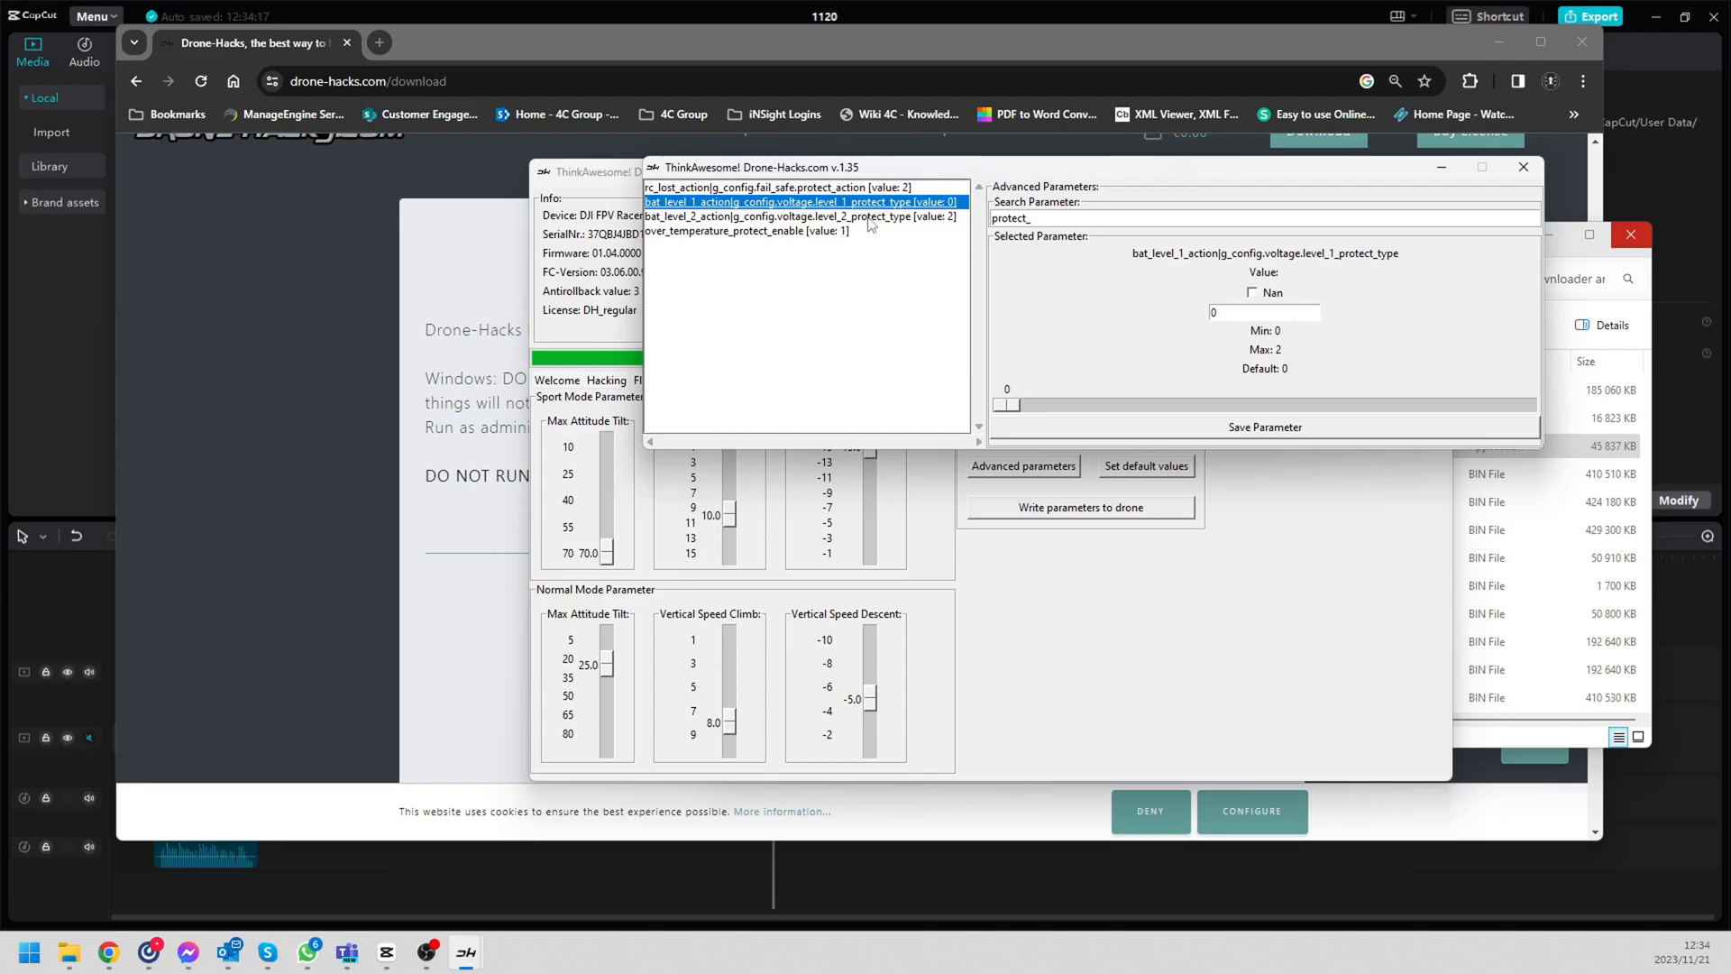
click(804, 216)
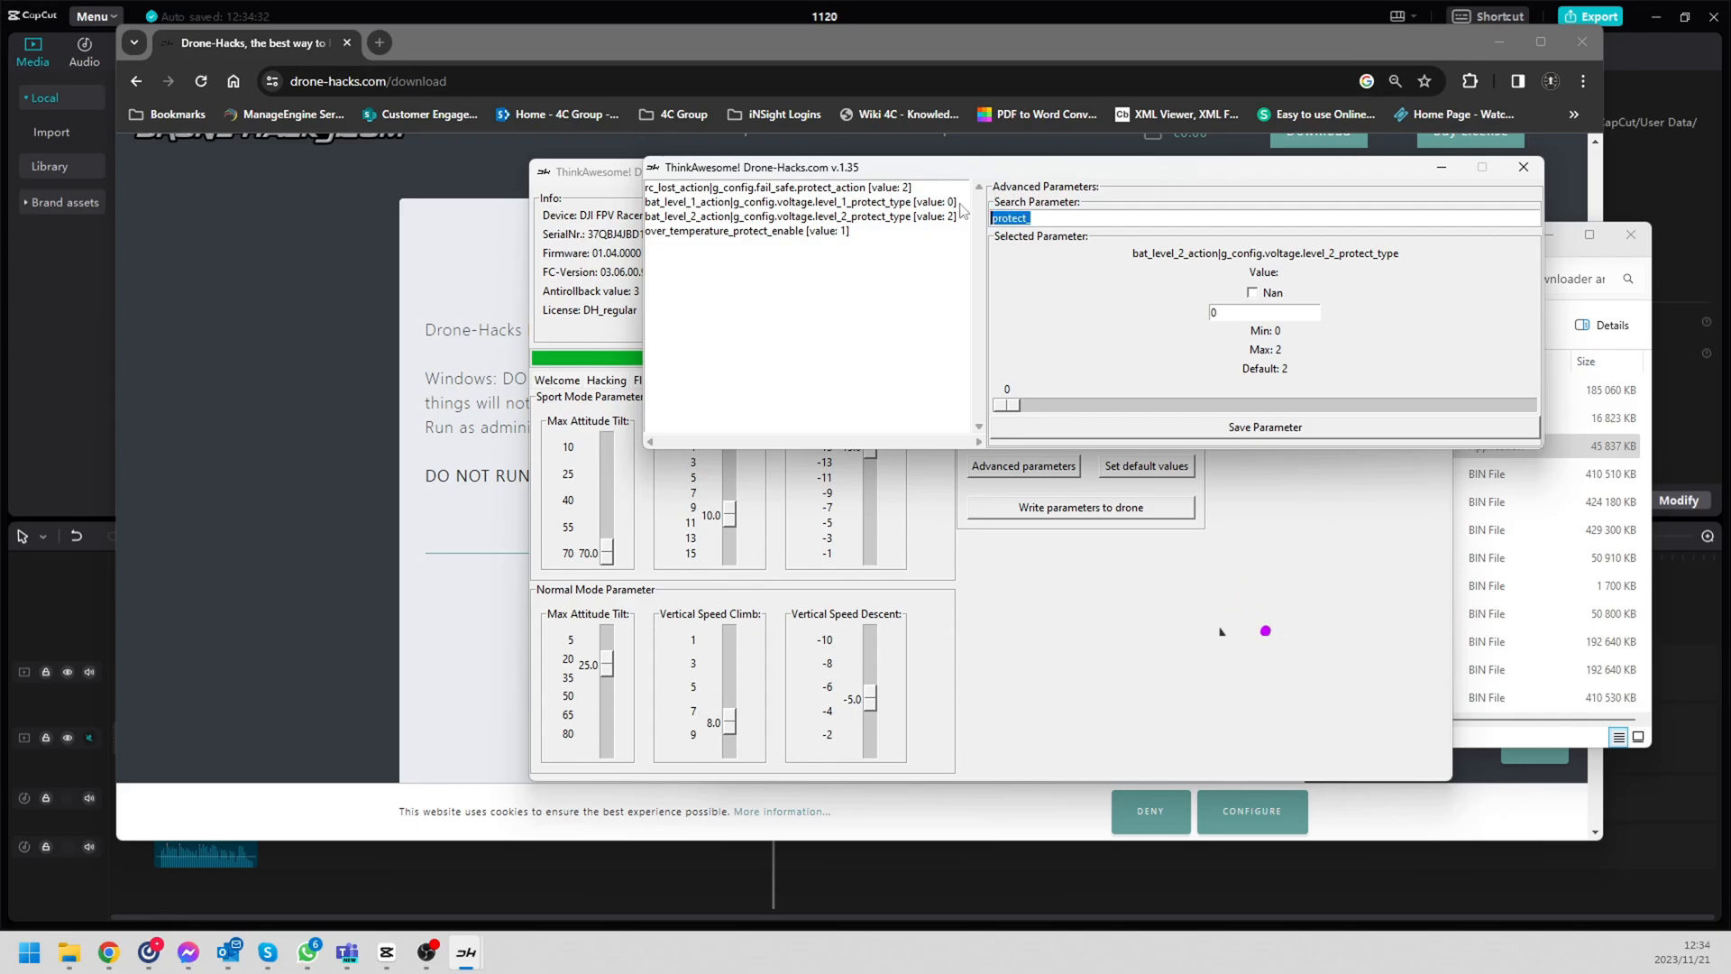
text(smart)
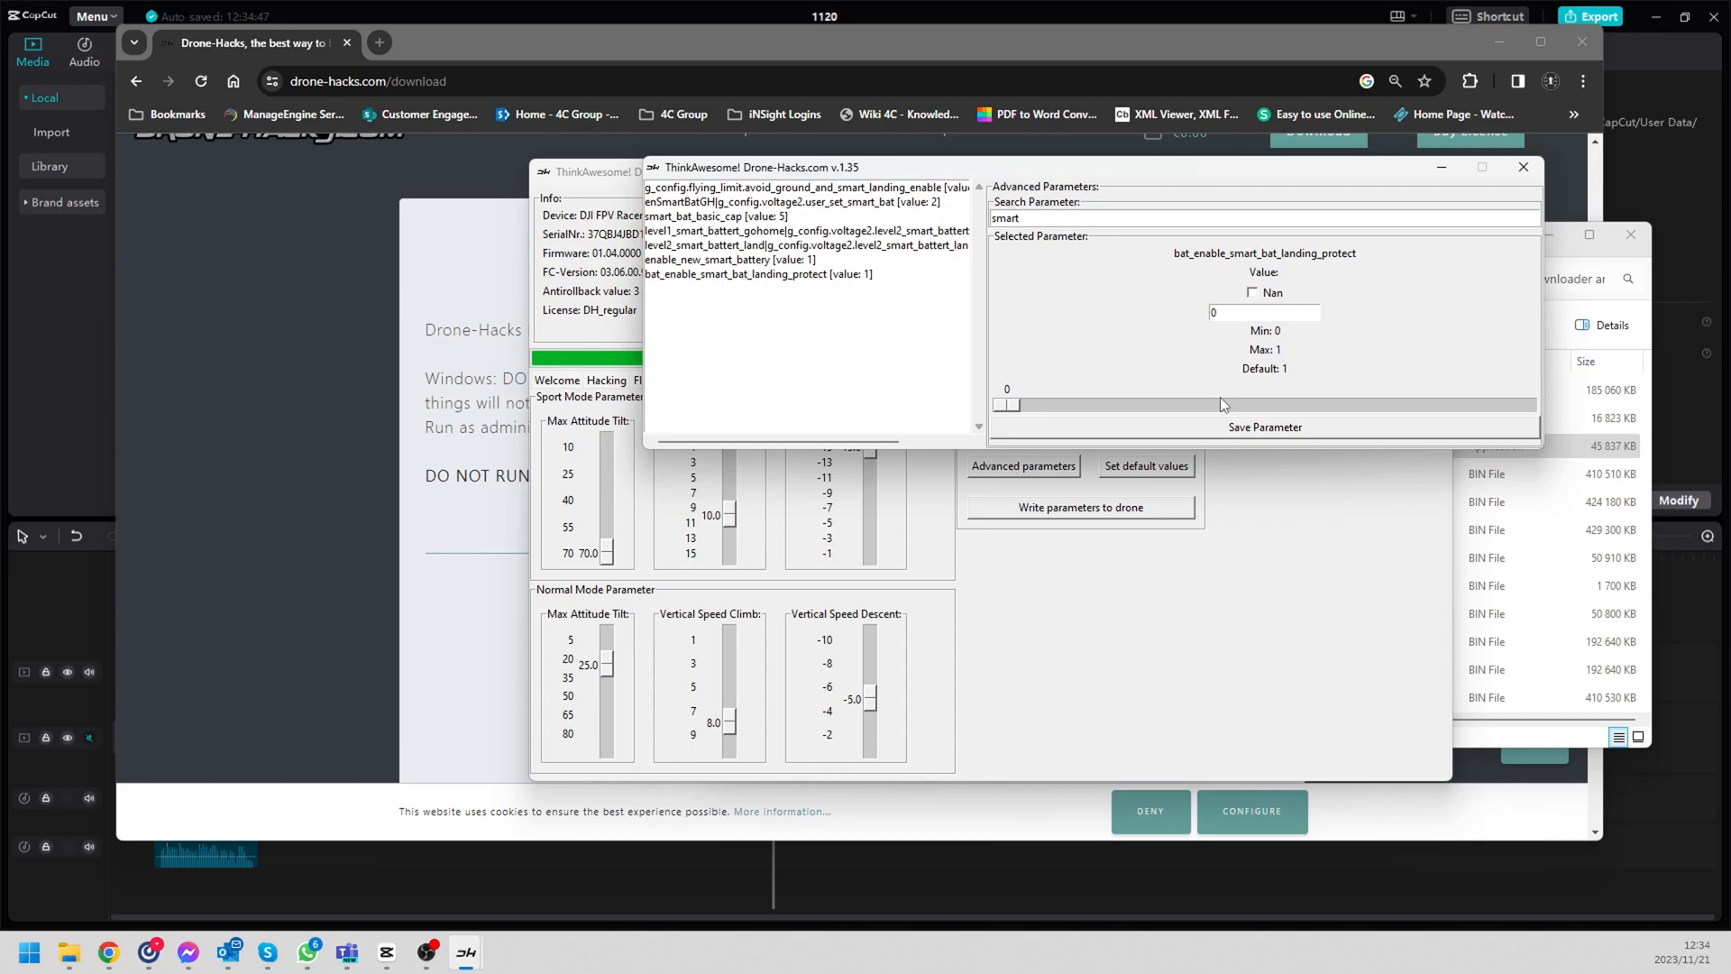
Step: Set bat_enable_smart_bat_landing_protect's value box to 0
click(1264, 312)
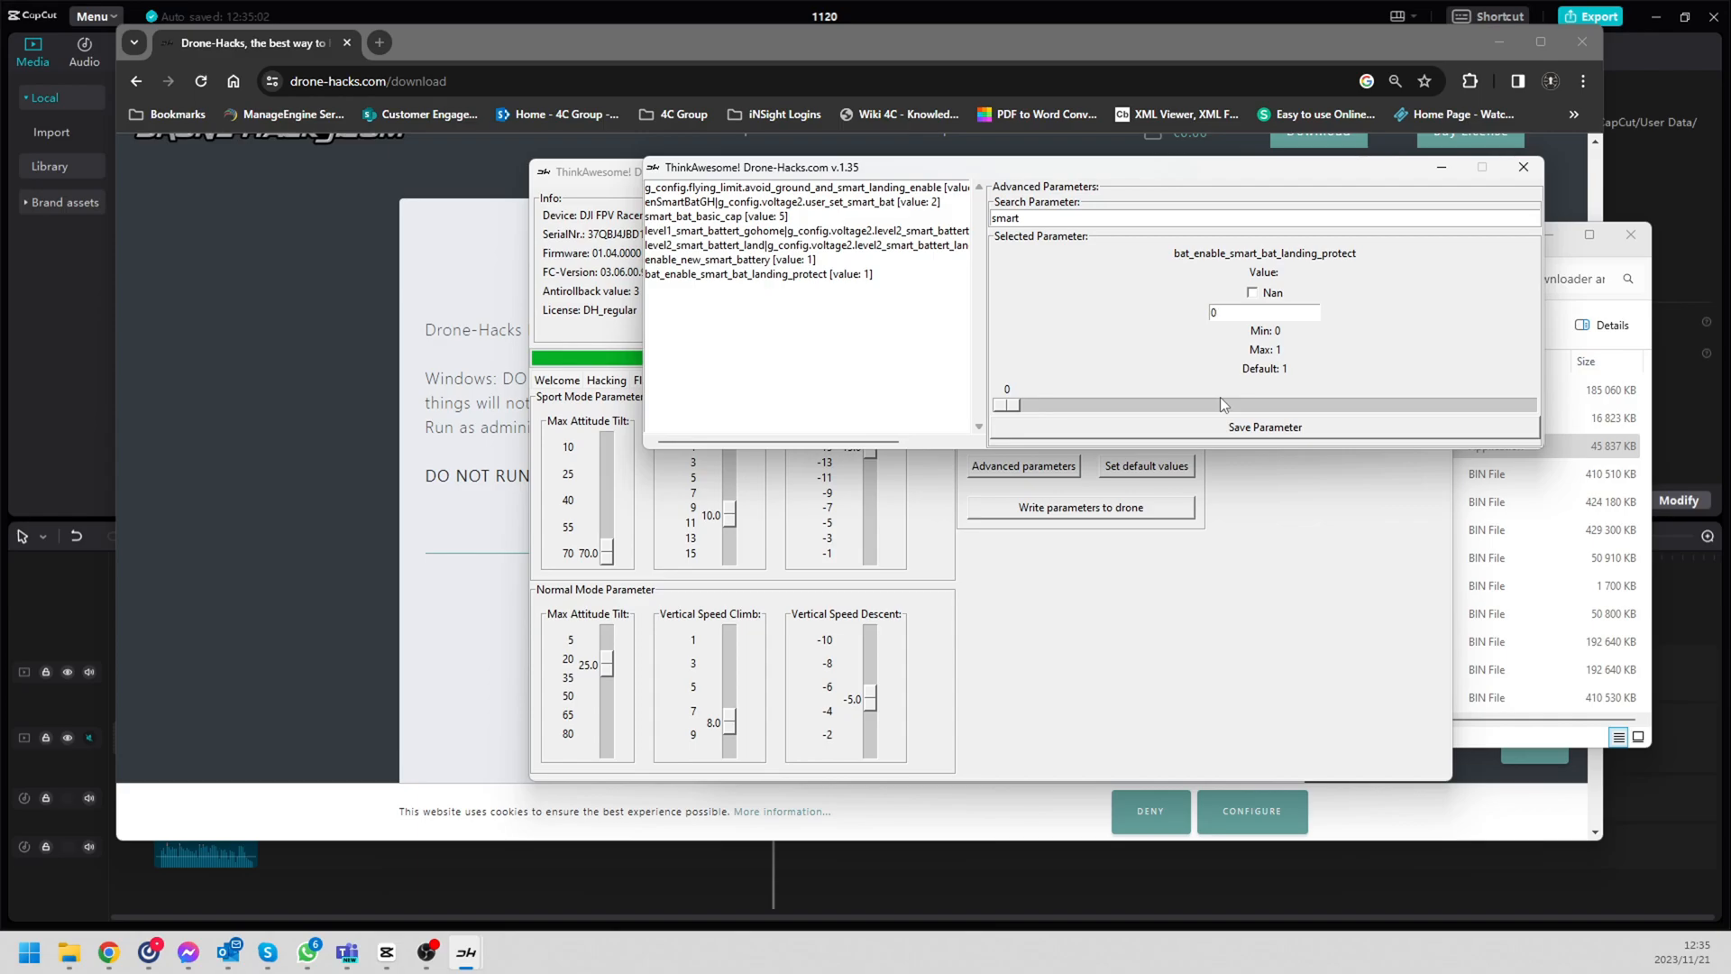
click(1264, 312)
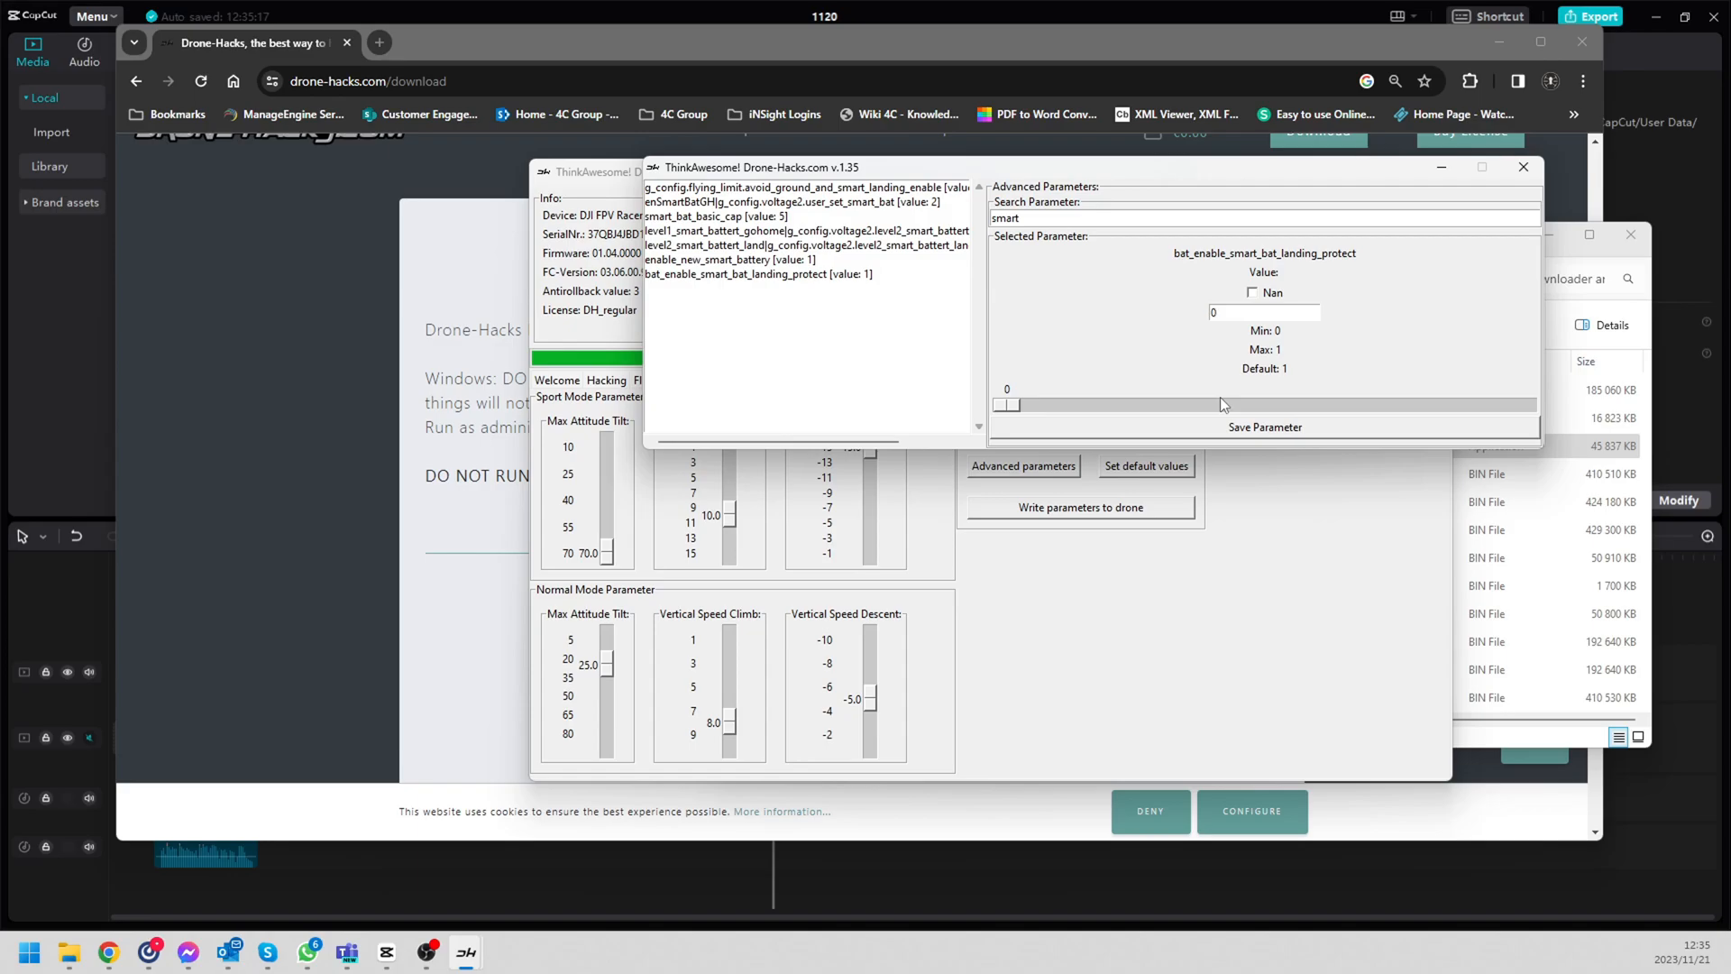
click(1264, 312)
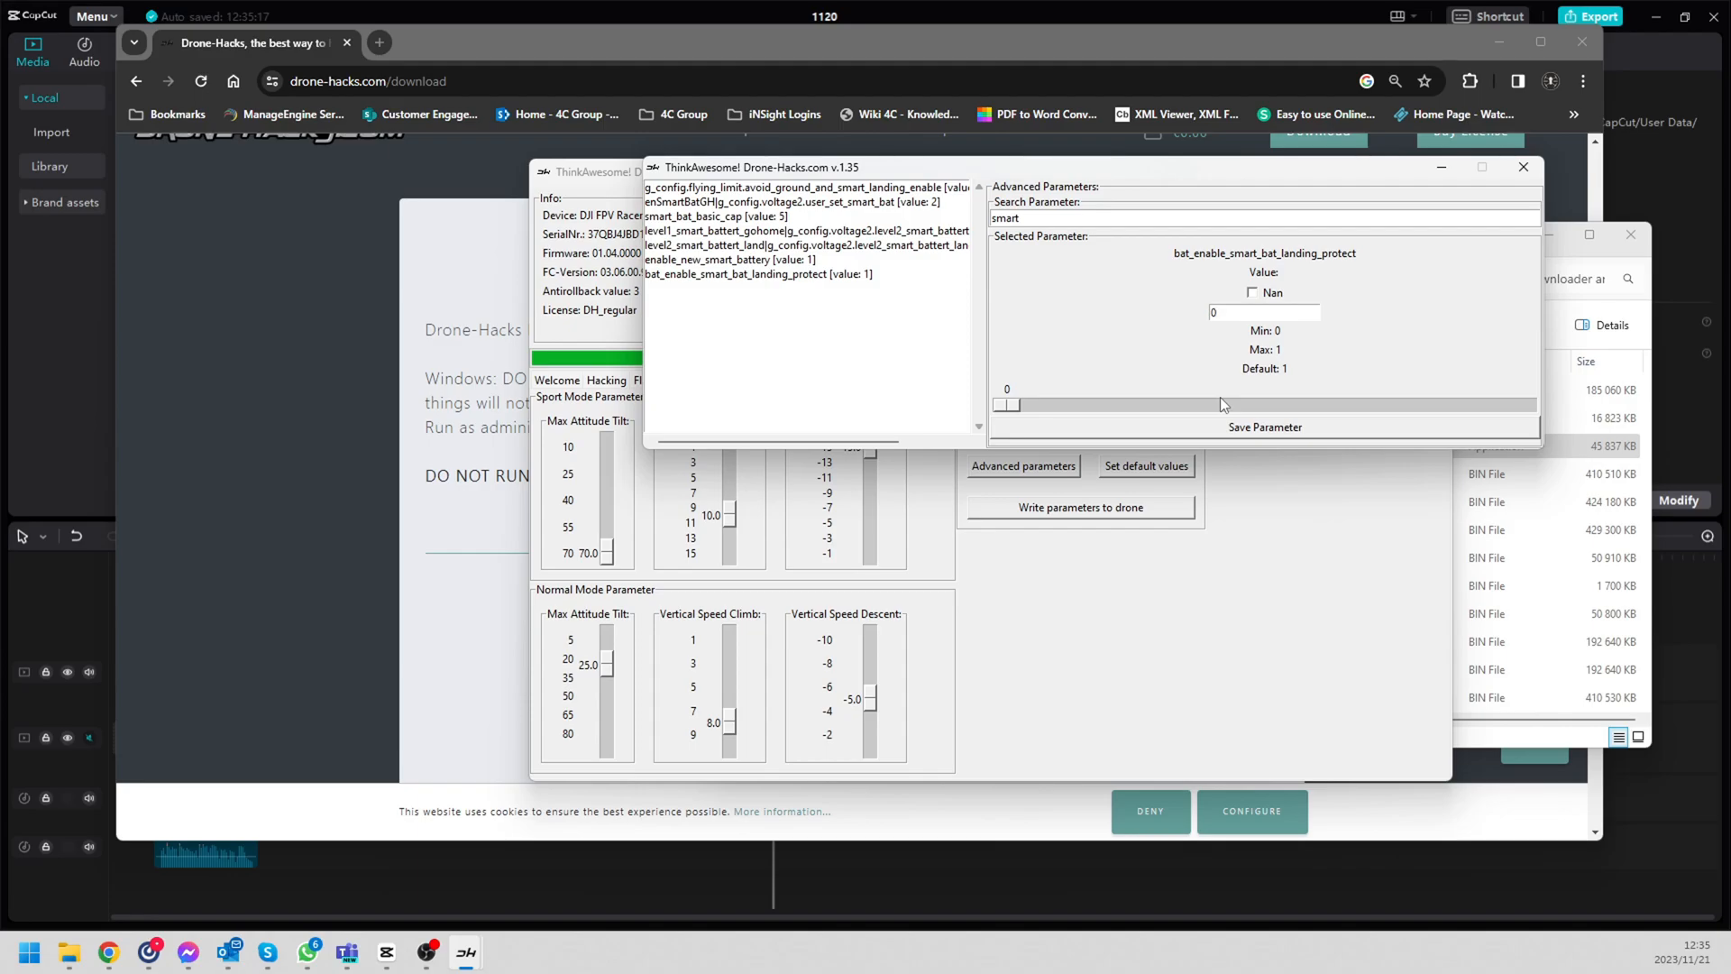
click(1264, 312)
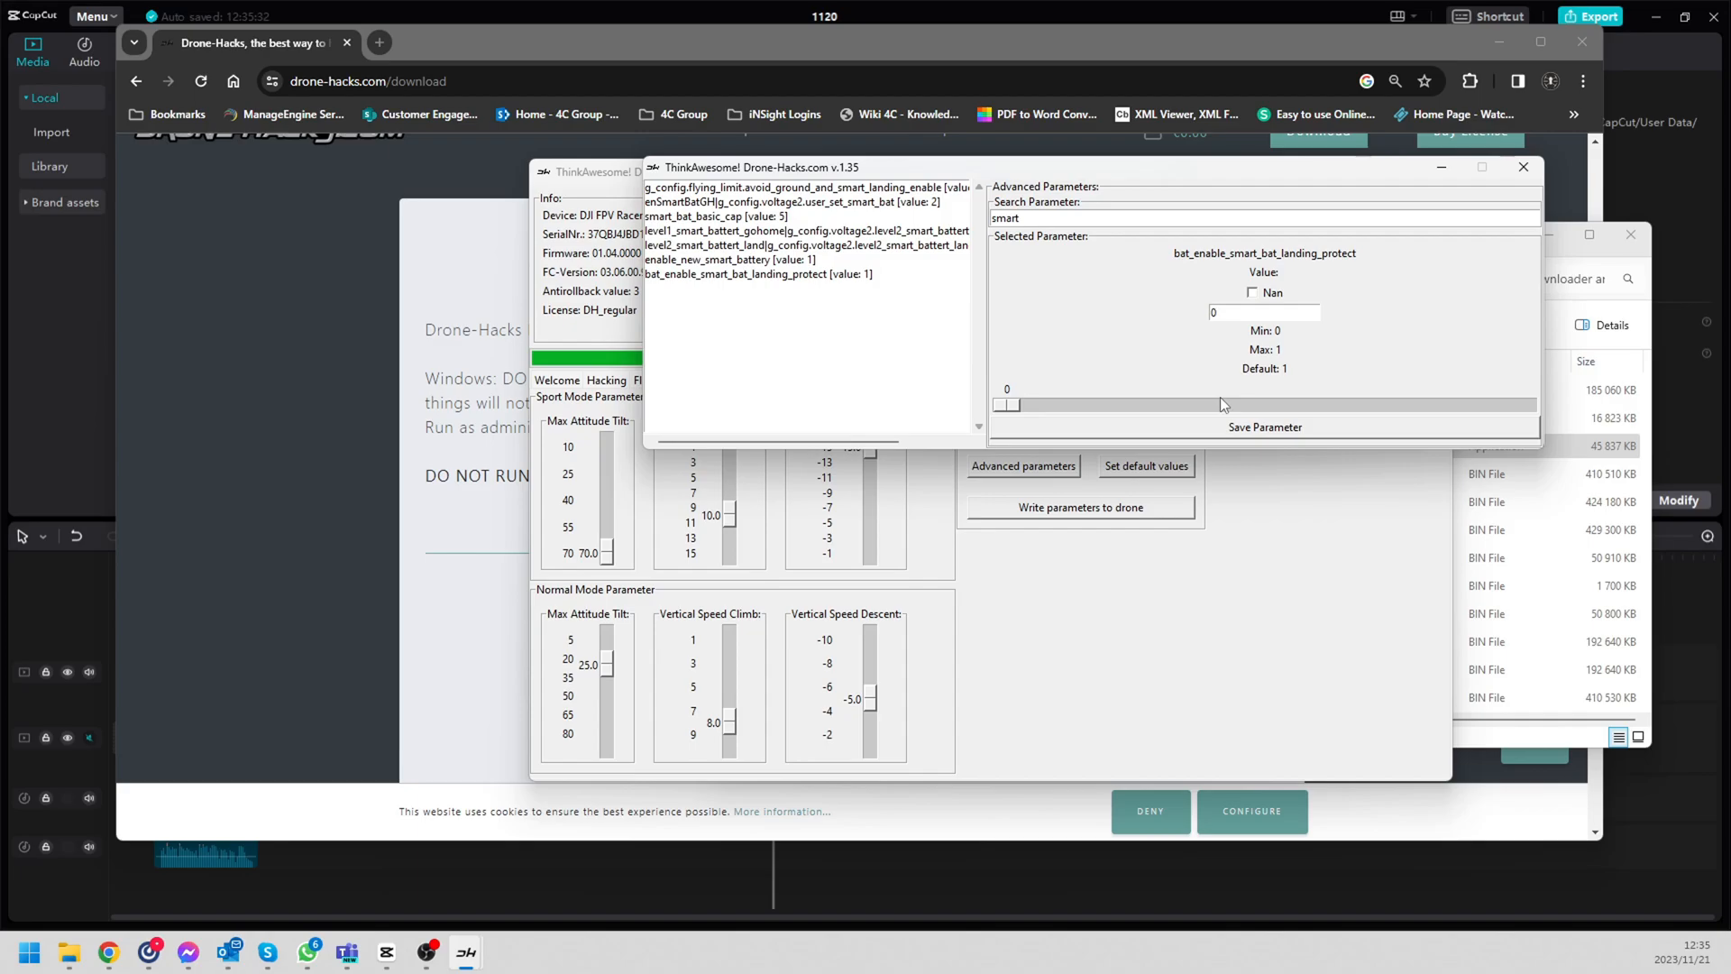
click(1263, 312)
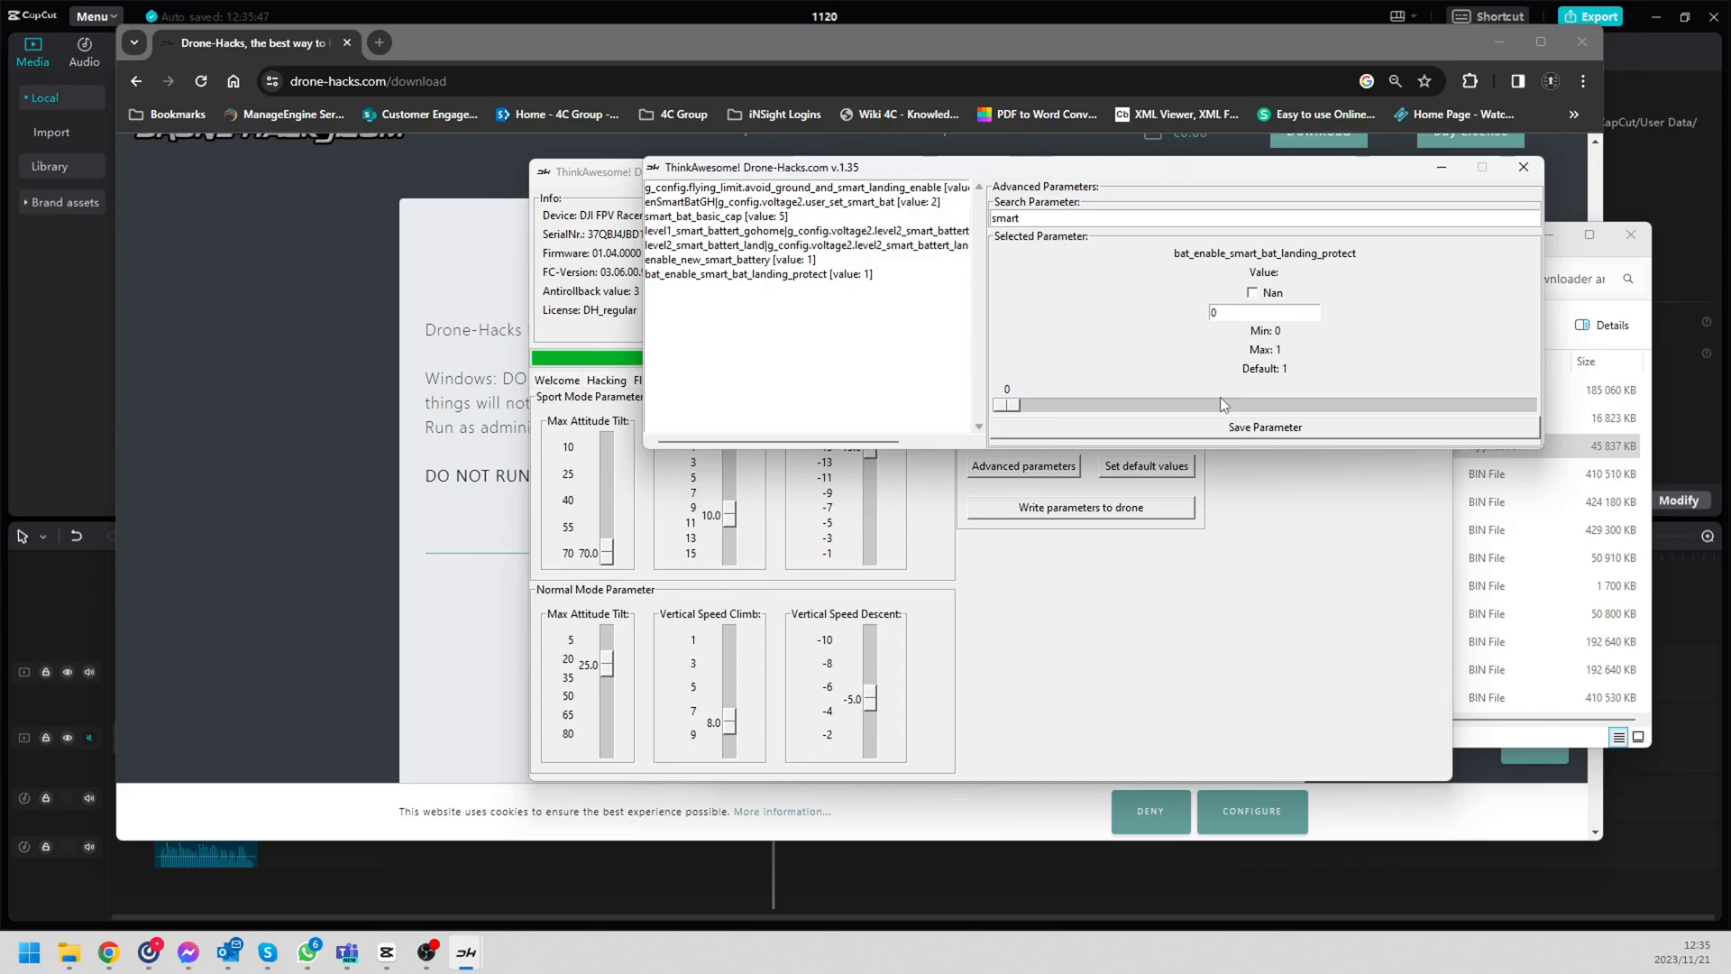
click(1264, 312)
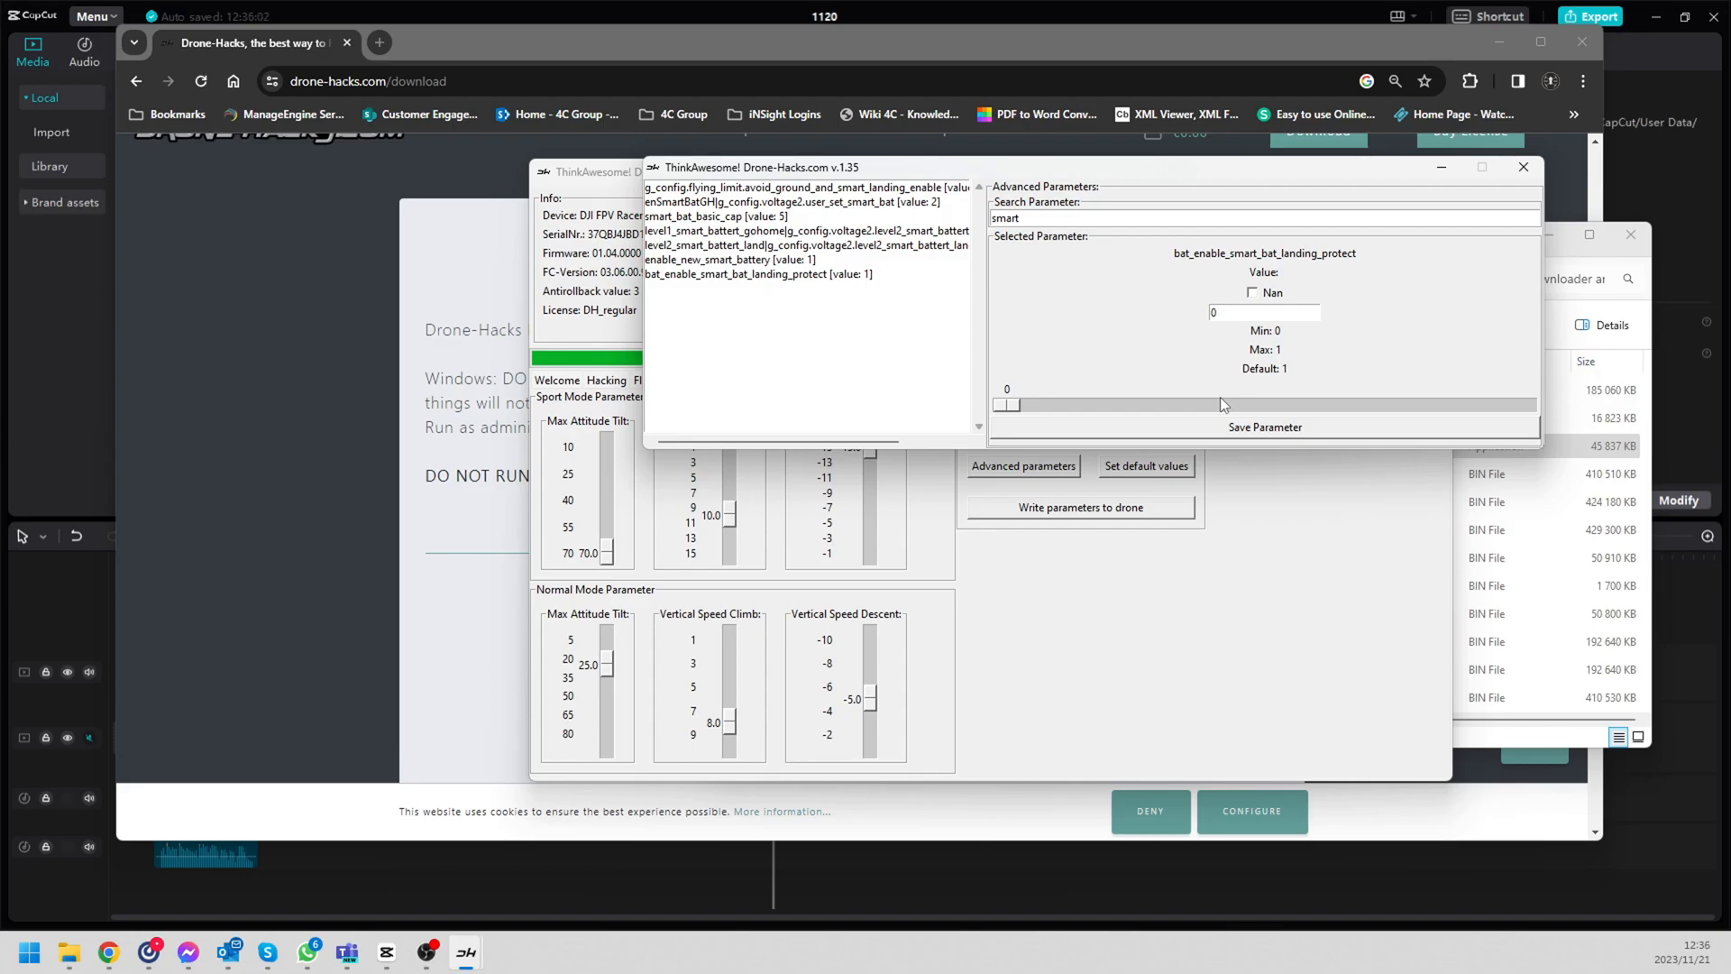
click(1264, 312)
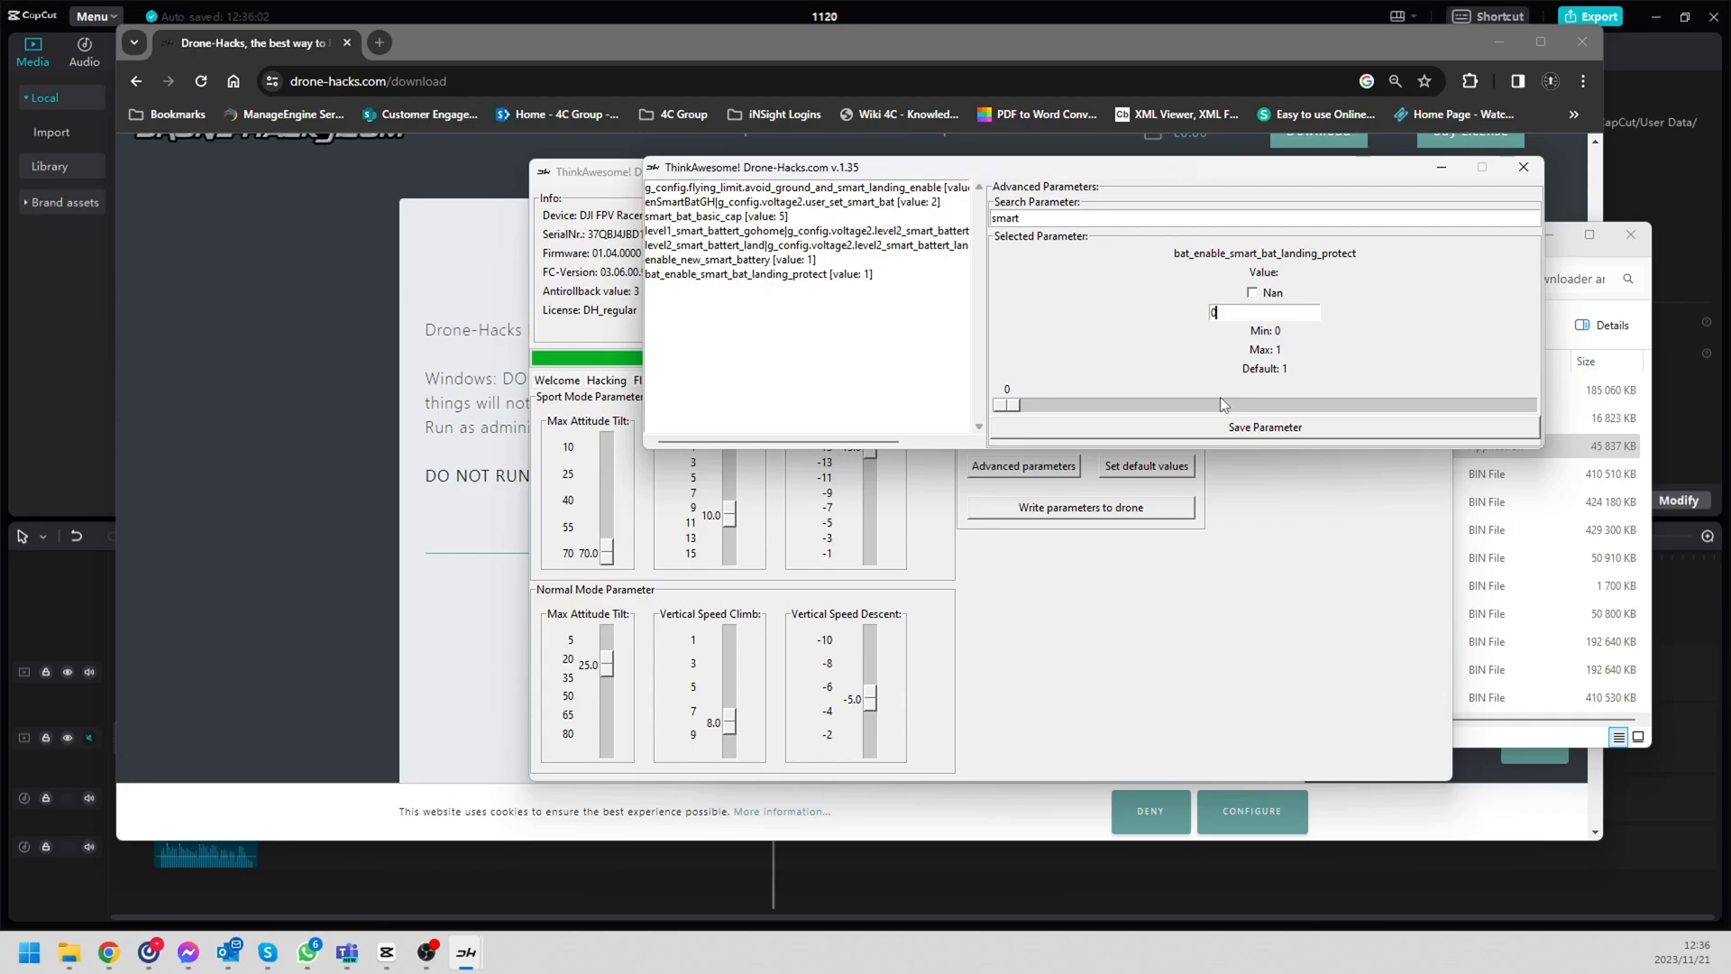